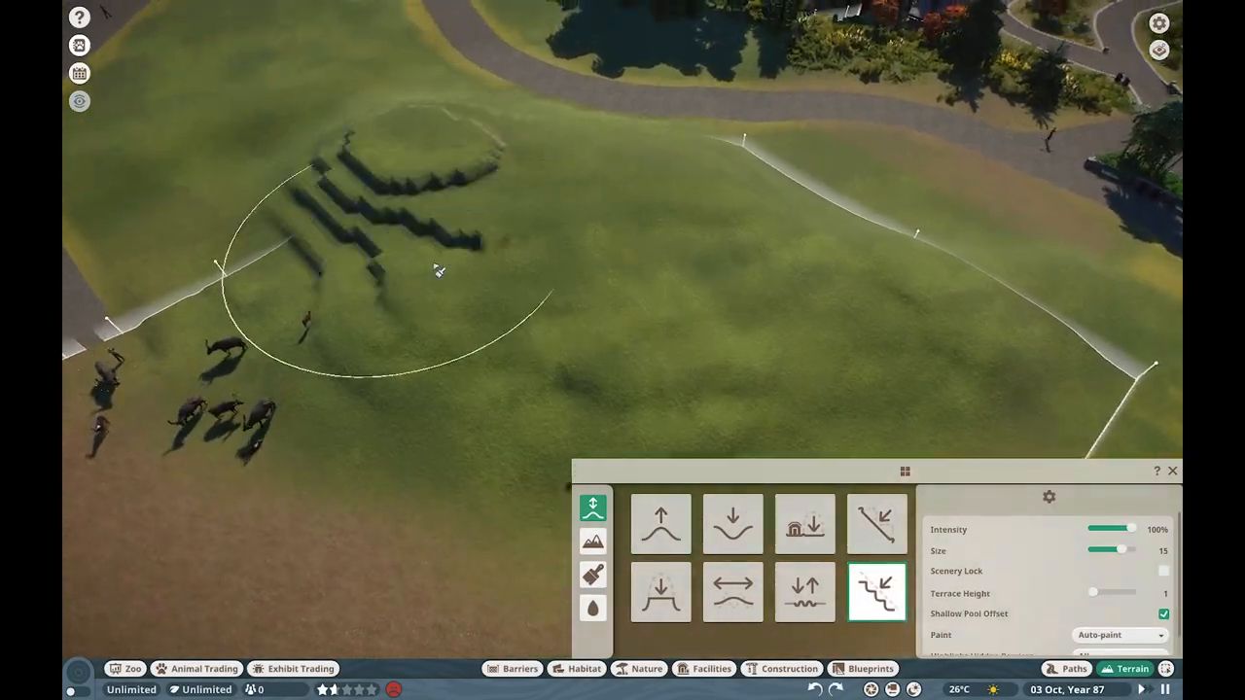
- Carve stepped terraces into the hillside with the Terrace and Flatten-to-height brushes
click(805, 523)
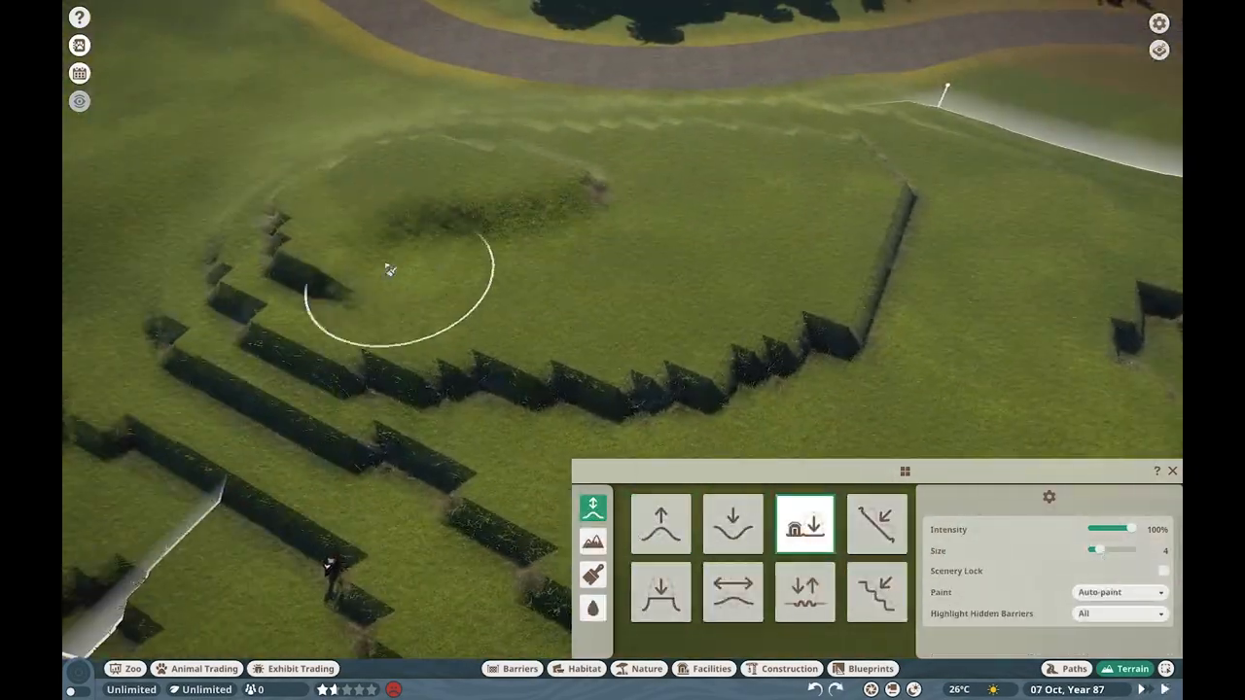
click(878, 592)
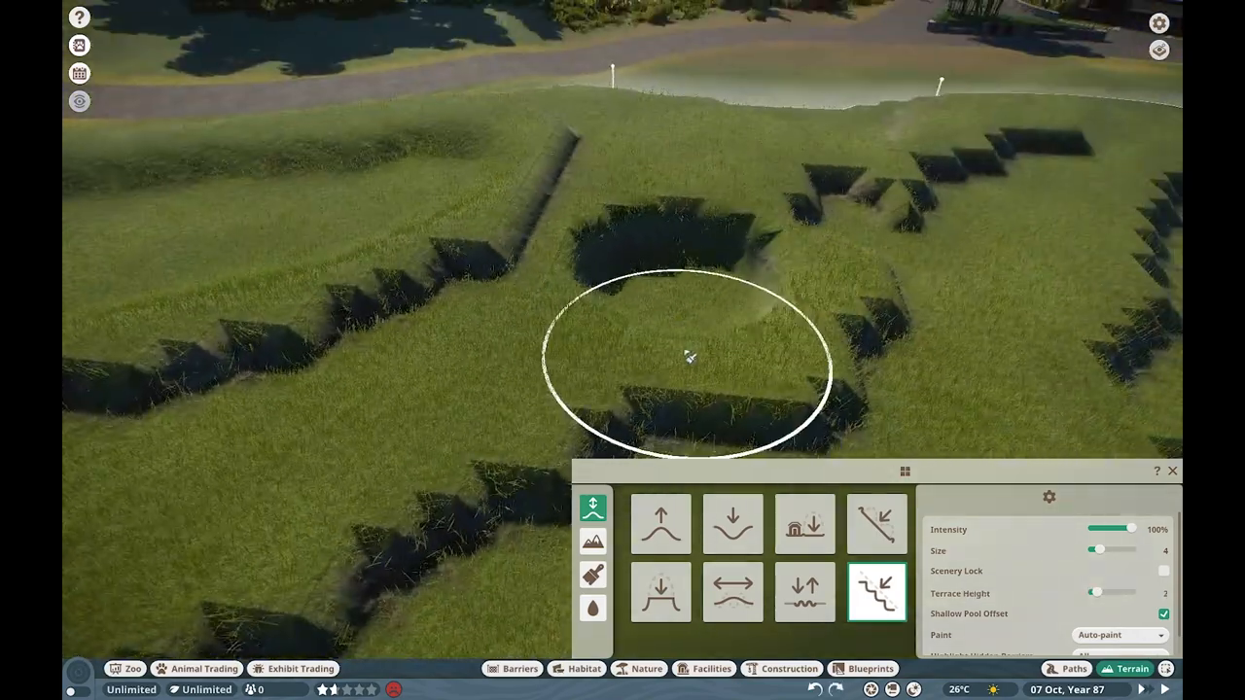
click(804, 523)
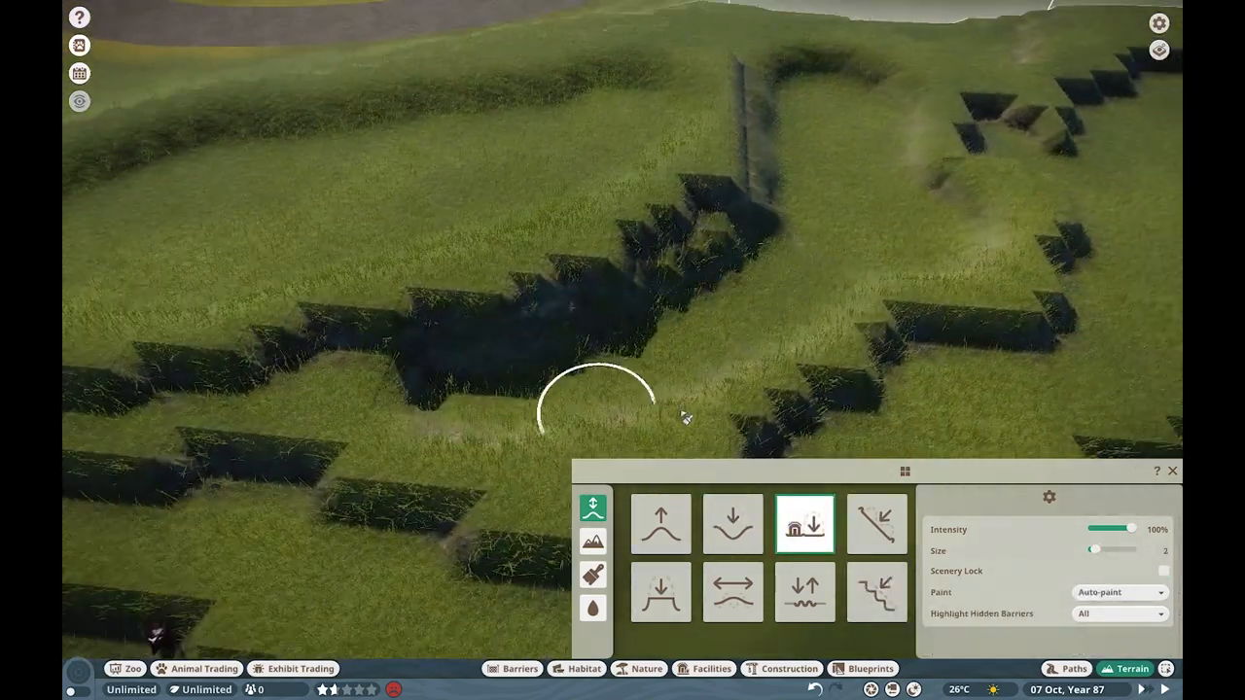
click(876, 593)
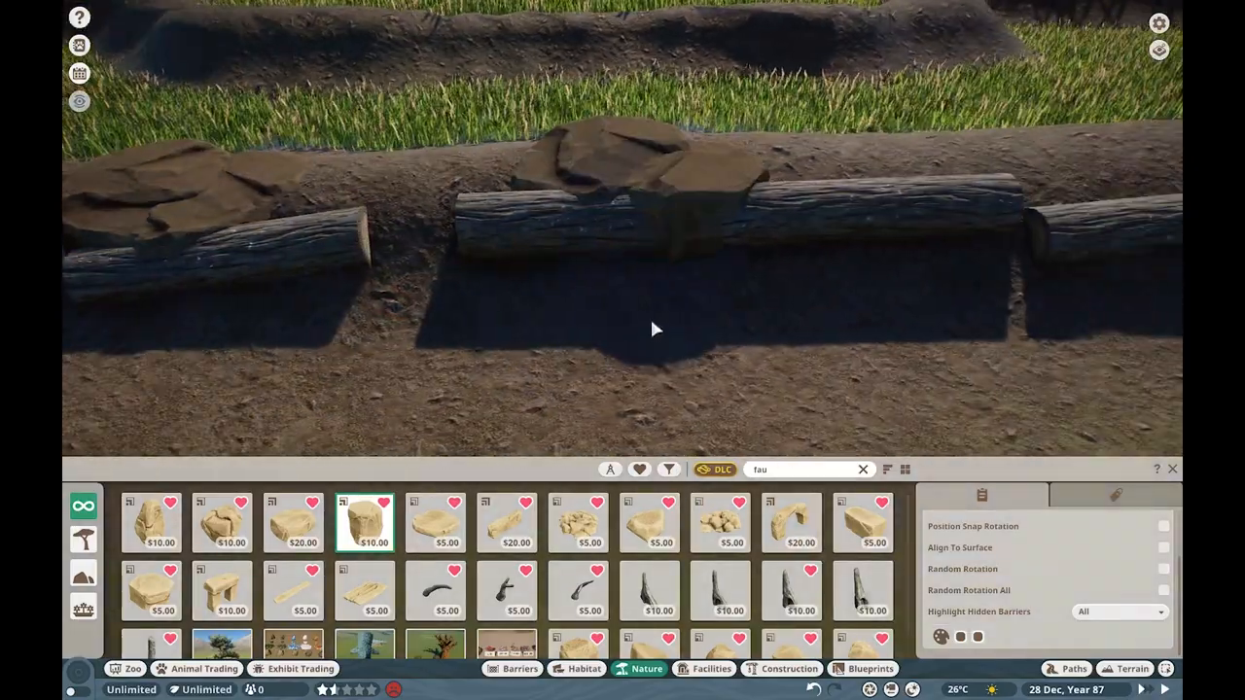
- Place Aquatic Faux Rock pieces along the terraced enclosure's edge
click(578, 522)
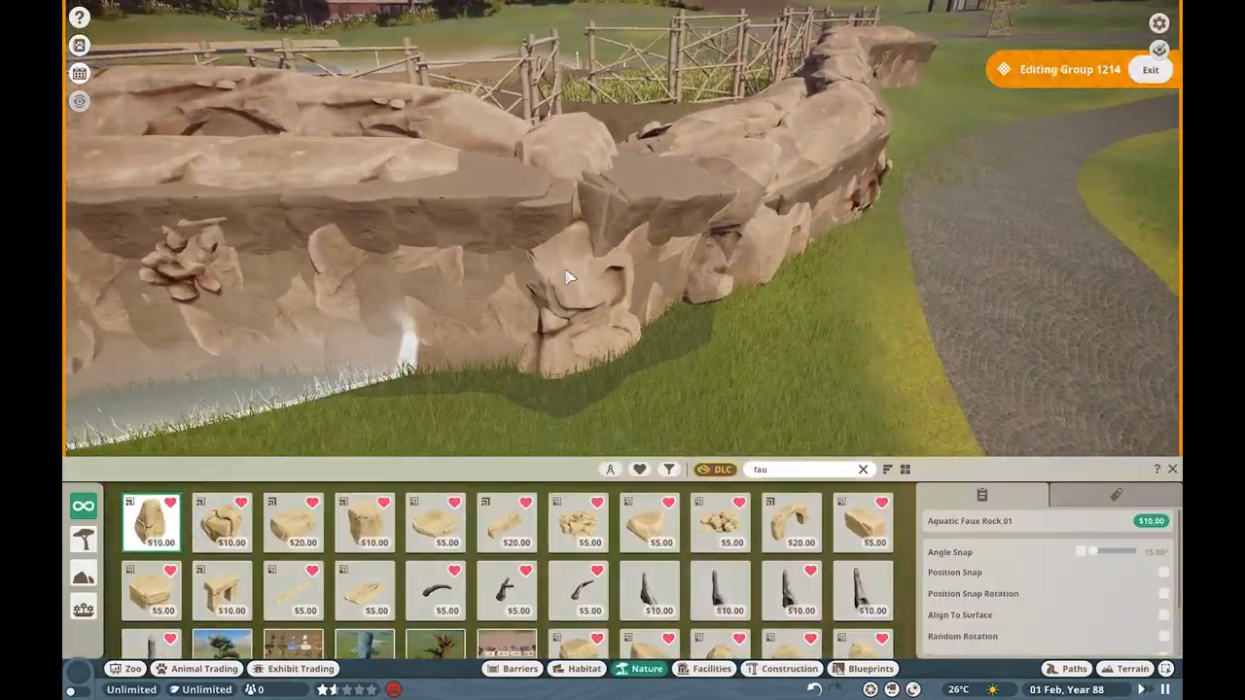
click(577, 522)
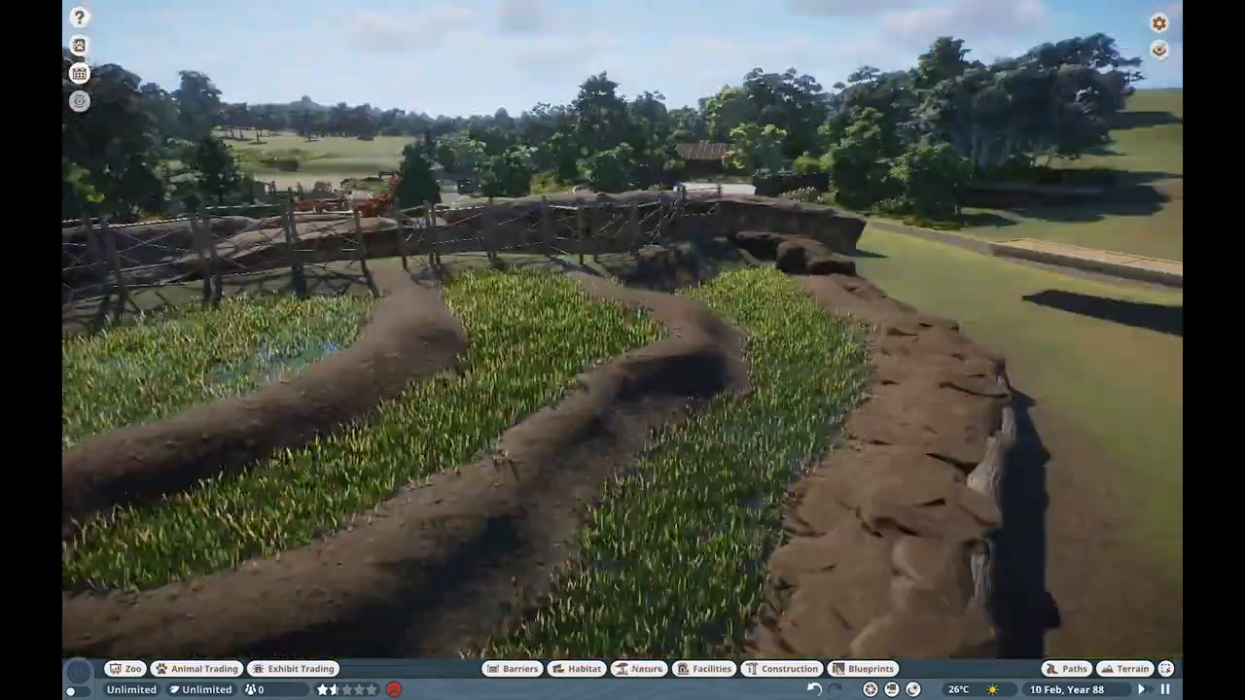
- Cover the faux rock wall tops with Mulch Patches Straight and Circle pieces
click(644, 668)
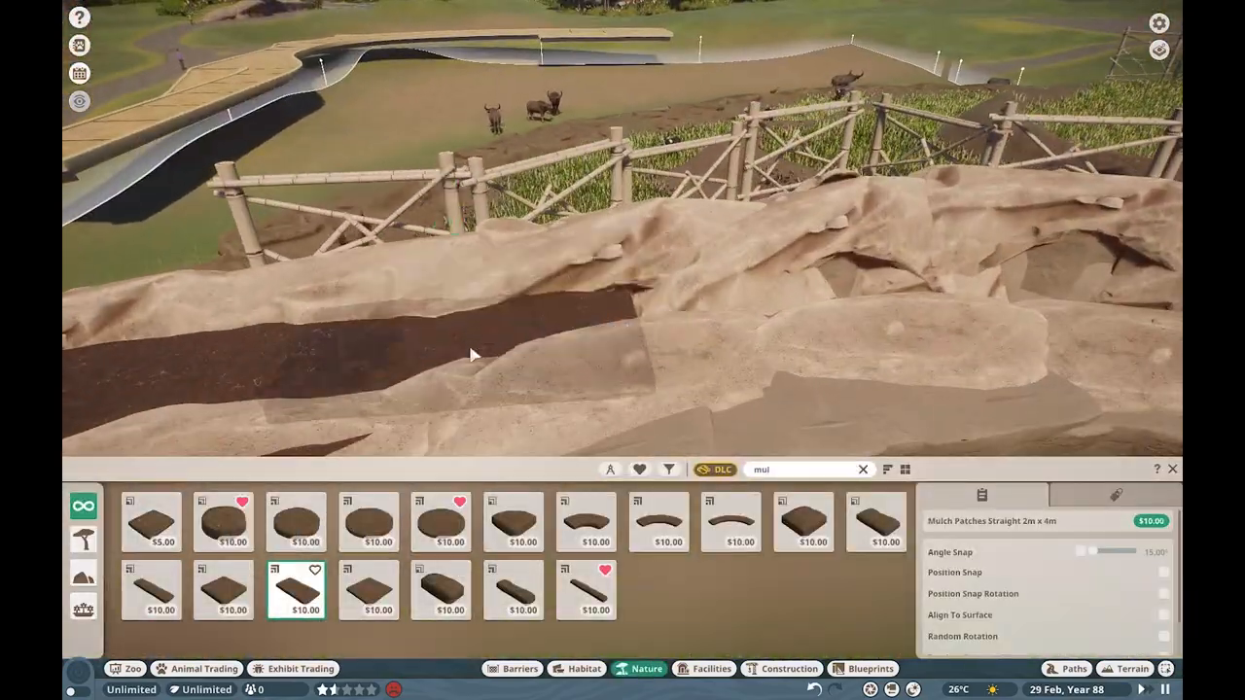
click(441, 522)
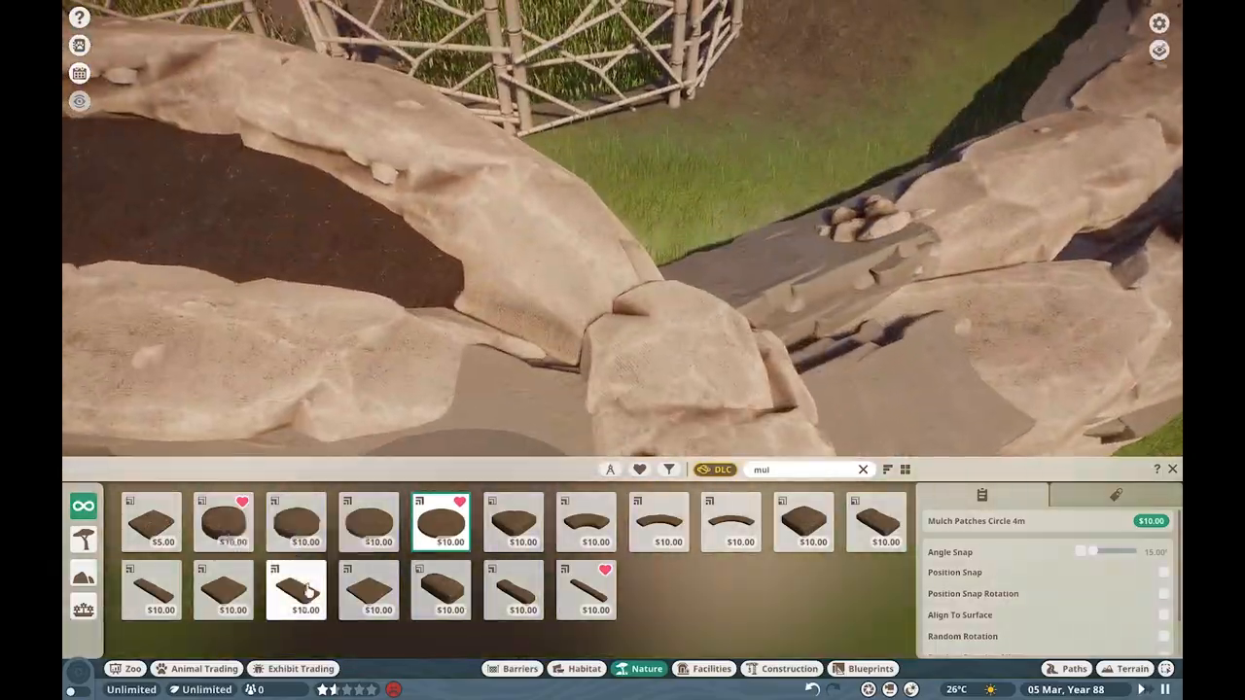
click(295, 590)
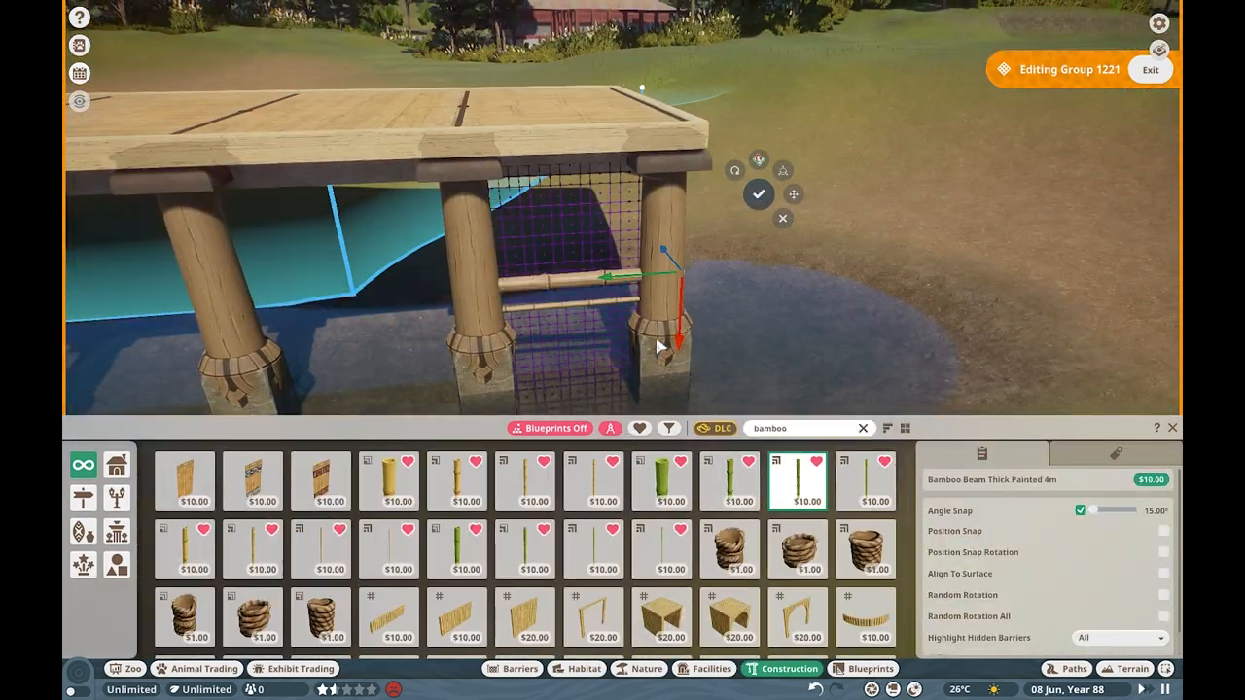
- Fit East Asia stone support beams and thick painted bamboo beams between the boardwalk pillars
click(525, 550)
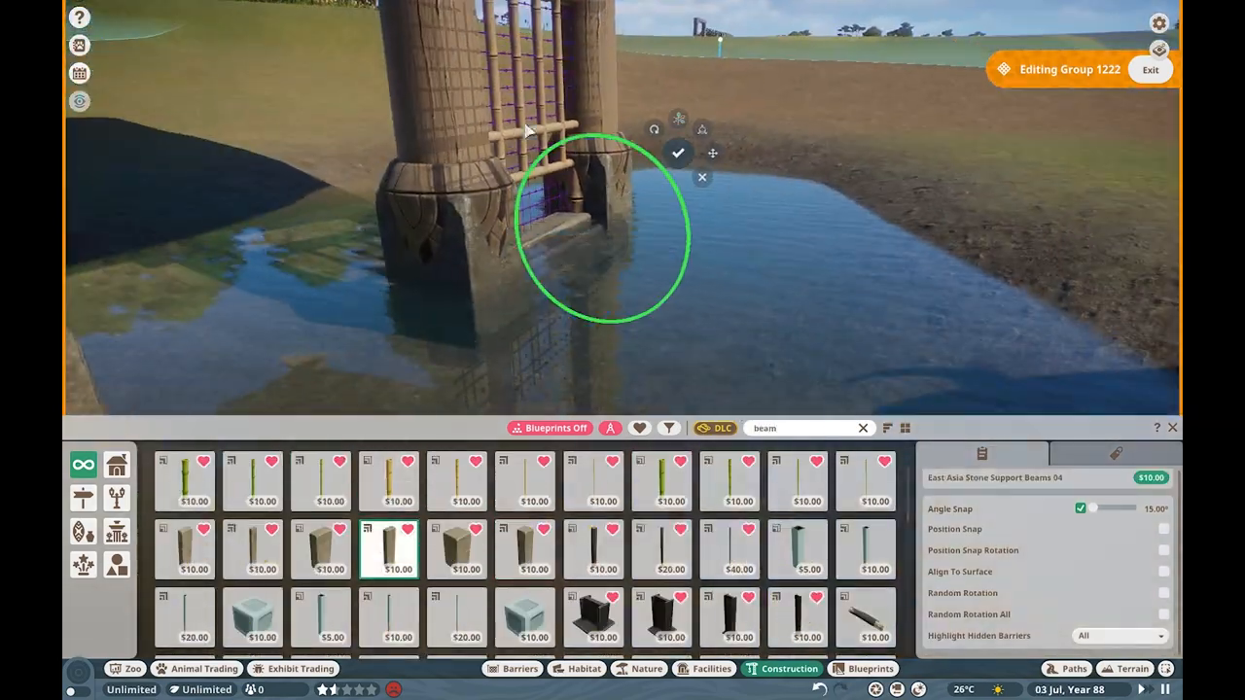
text(bamboo)
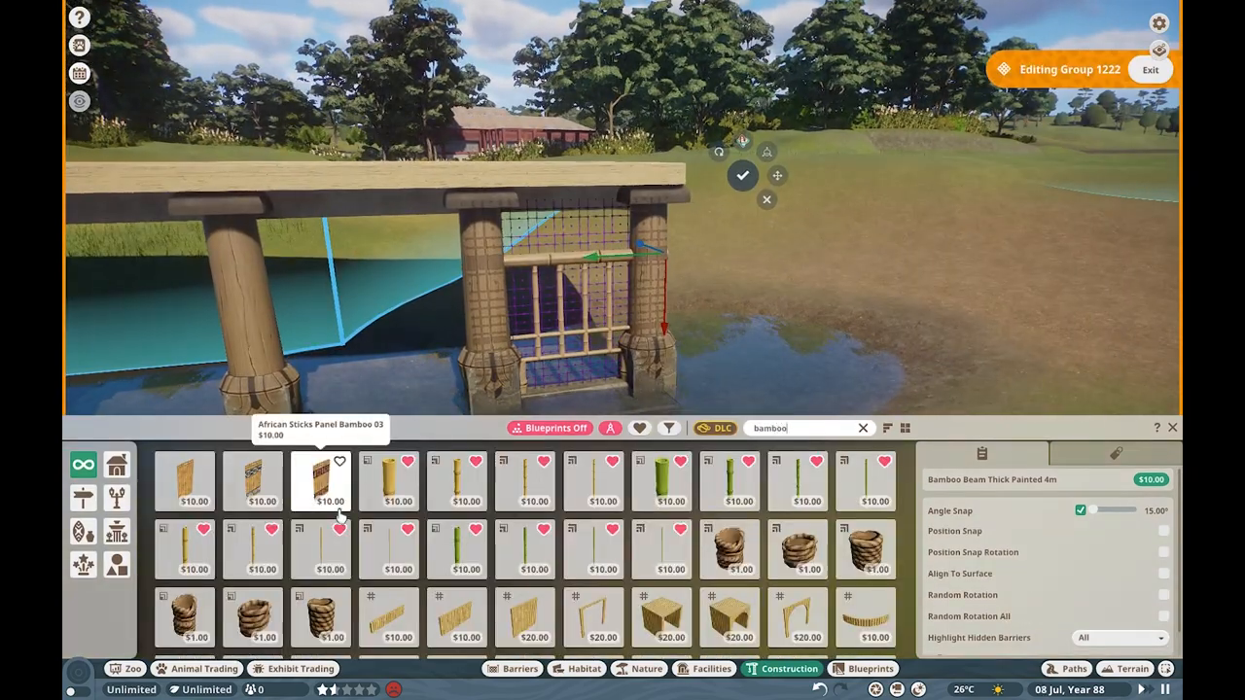
click(183, 481)
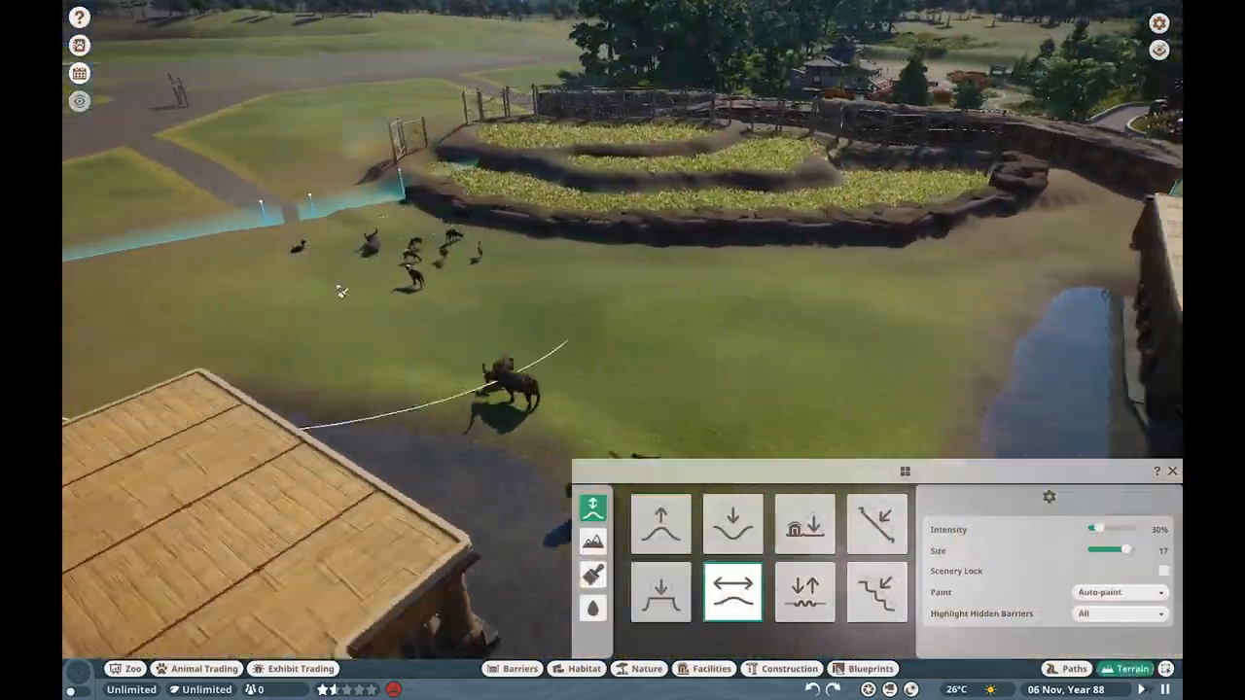
- Smooth the ground by the building, paint it with mud, and flatten it
click(593, 575)
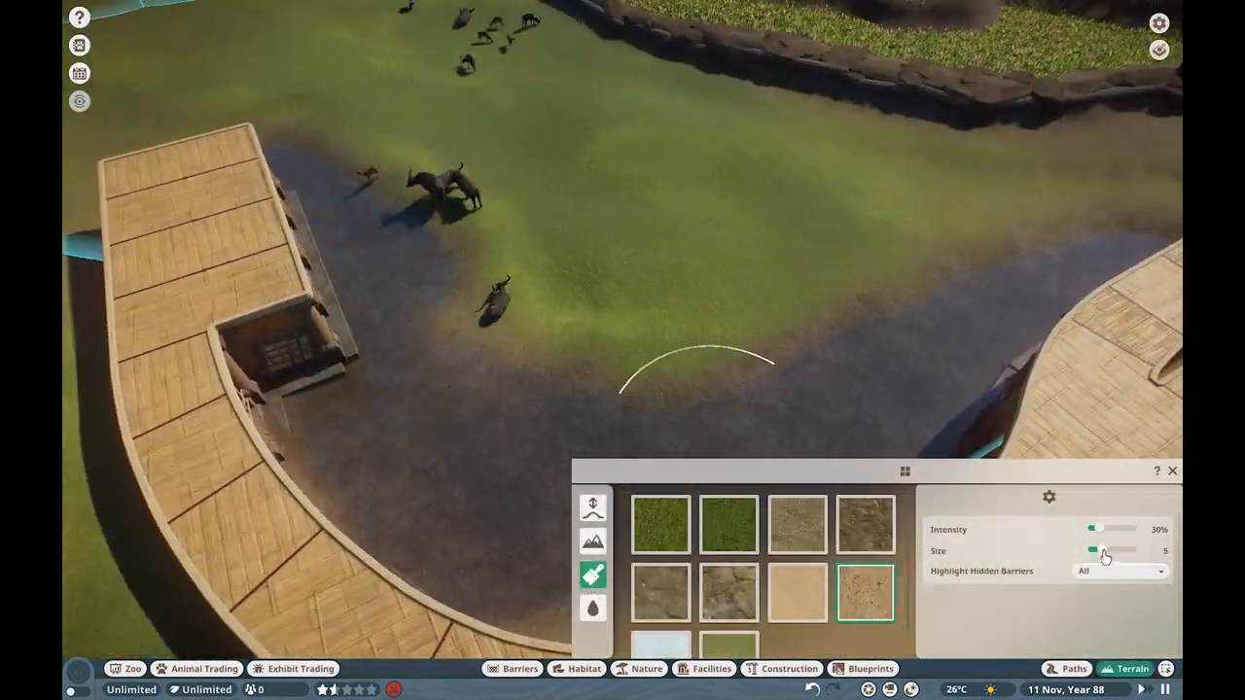
drag(1118, 551, 1143, 550)
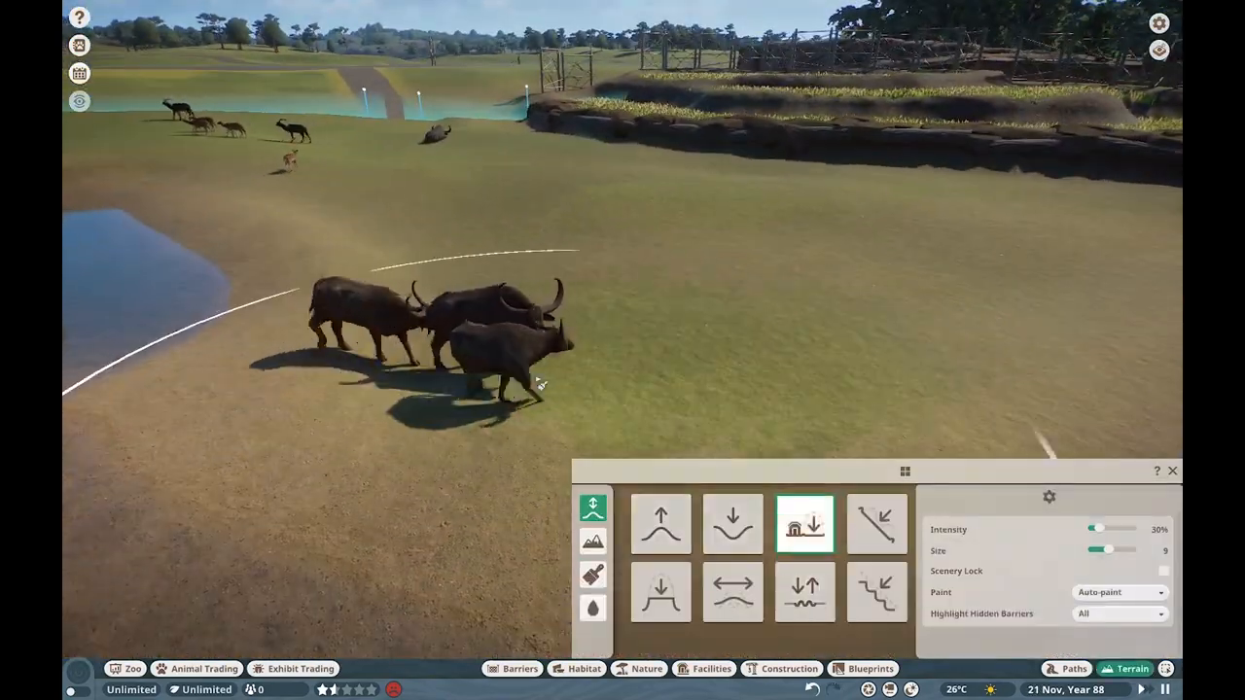
click(780, 668)
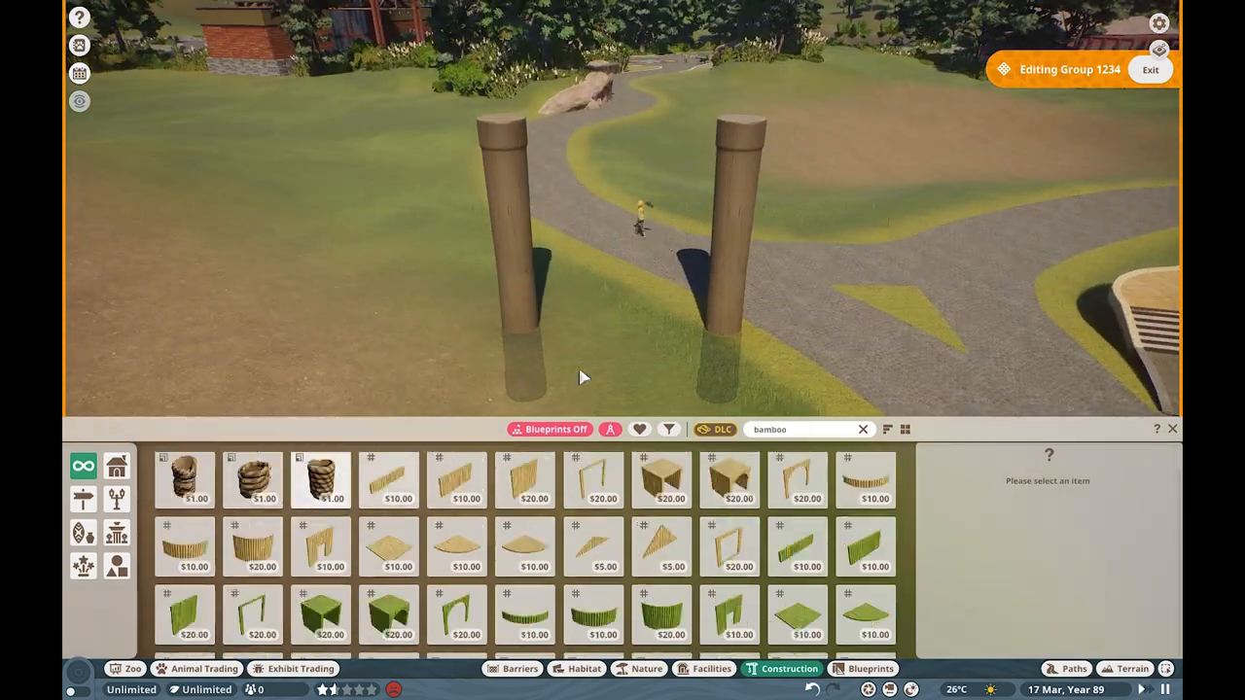
- Place a bamboo slat panel between the log columns with bamboo posts in front
click(865, 483)
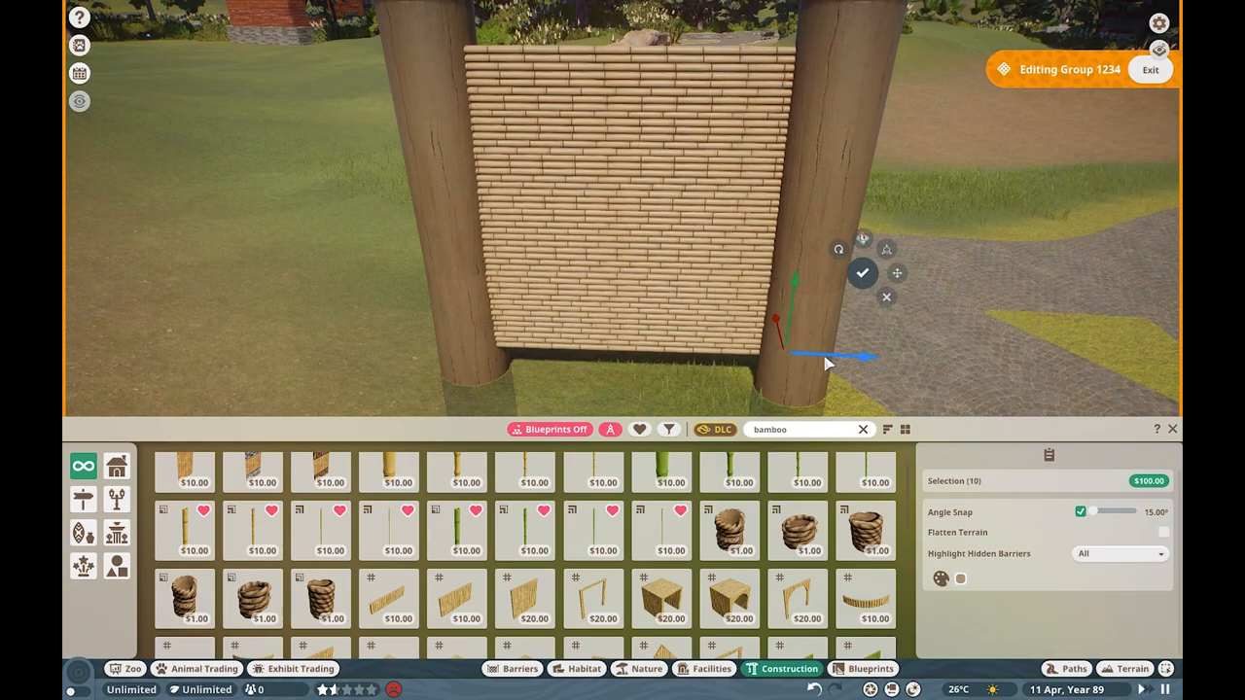
click(525, 530)
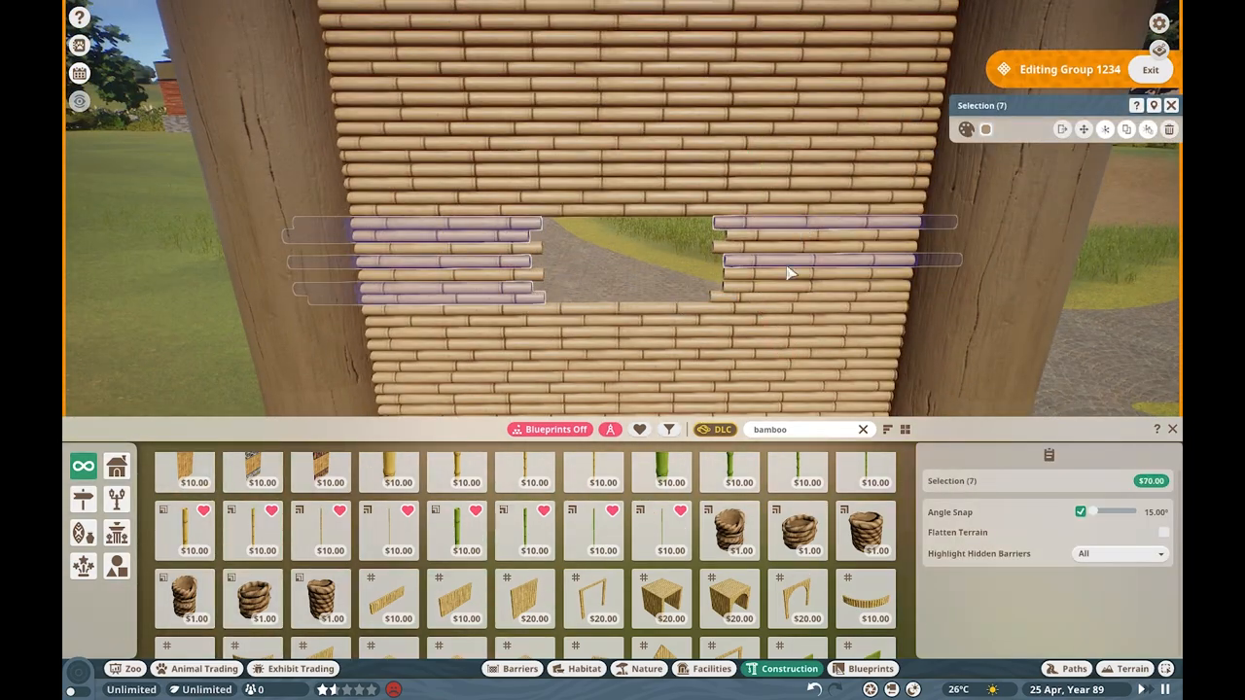
click(863, 472)
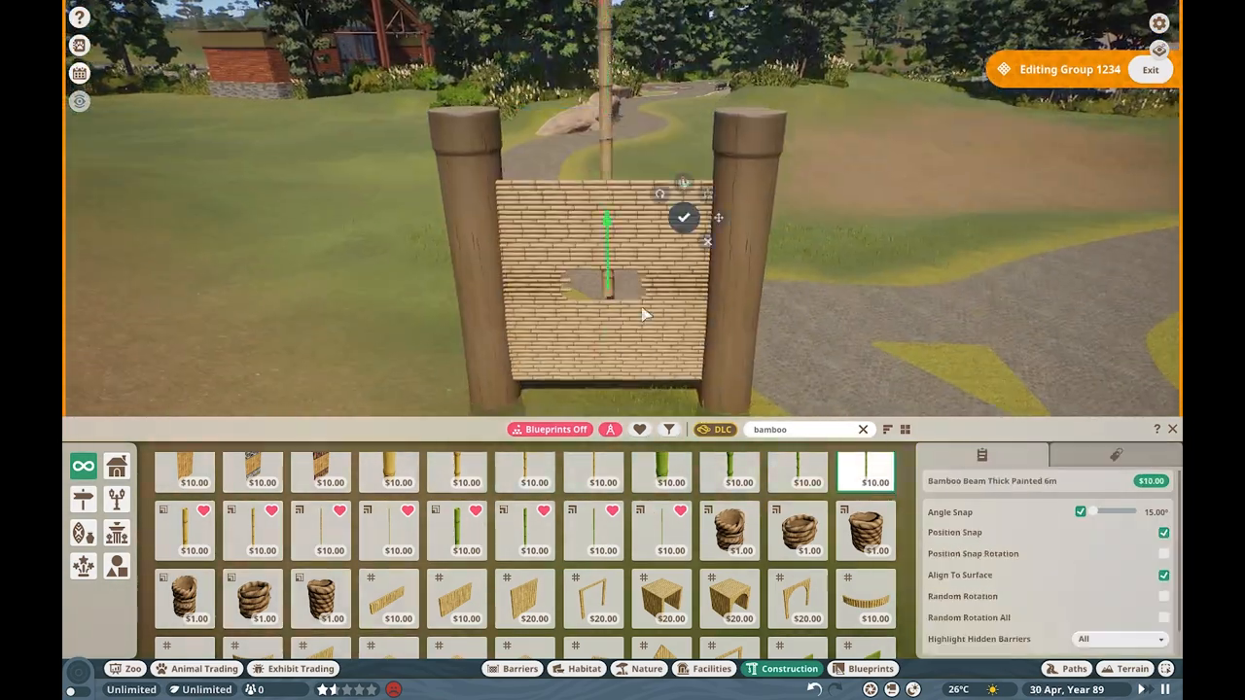
click(796, 471)
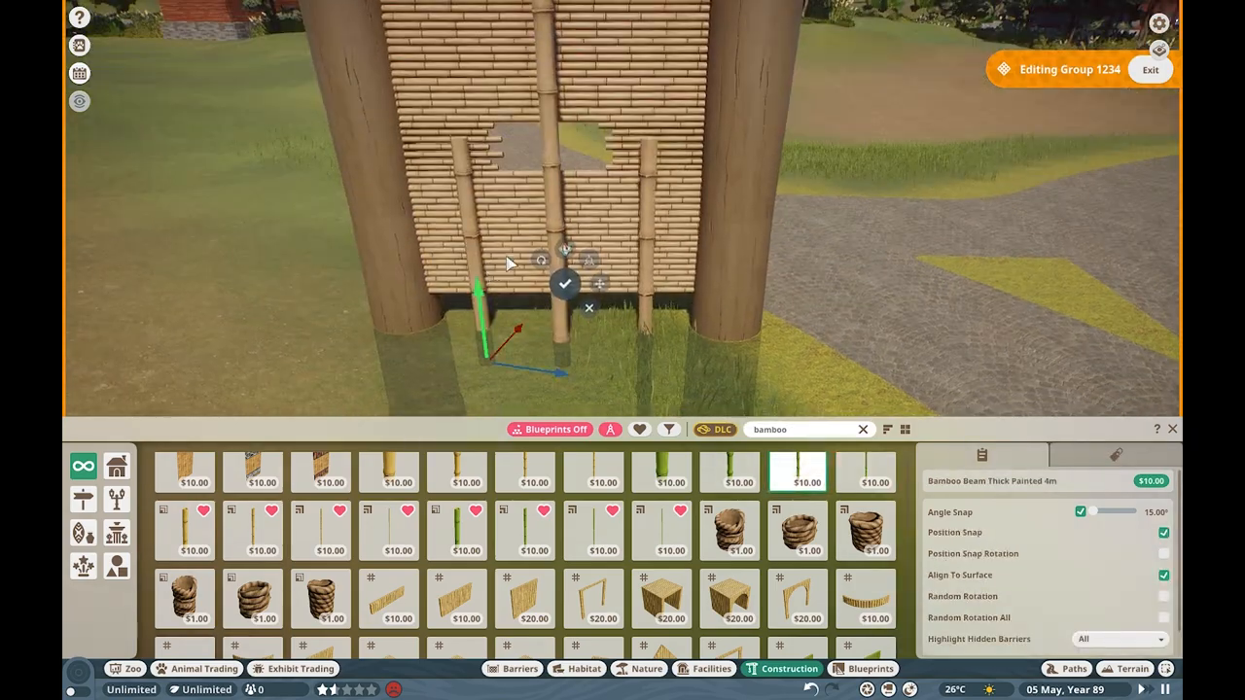
click(661, 472)
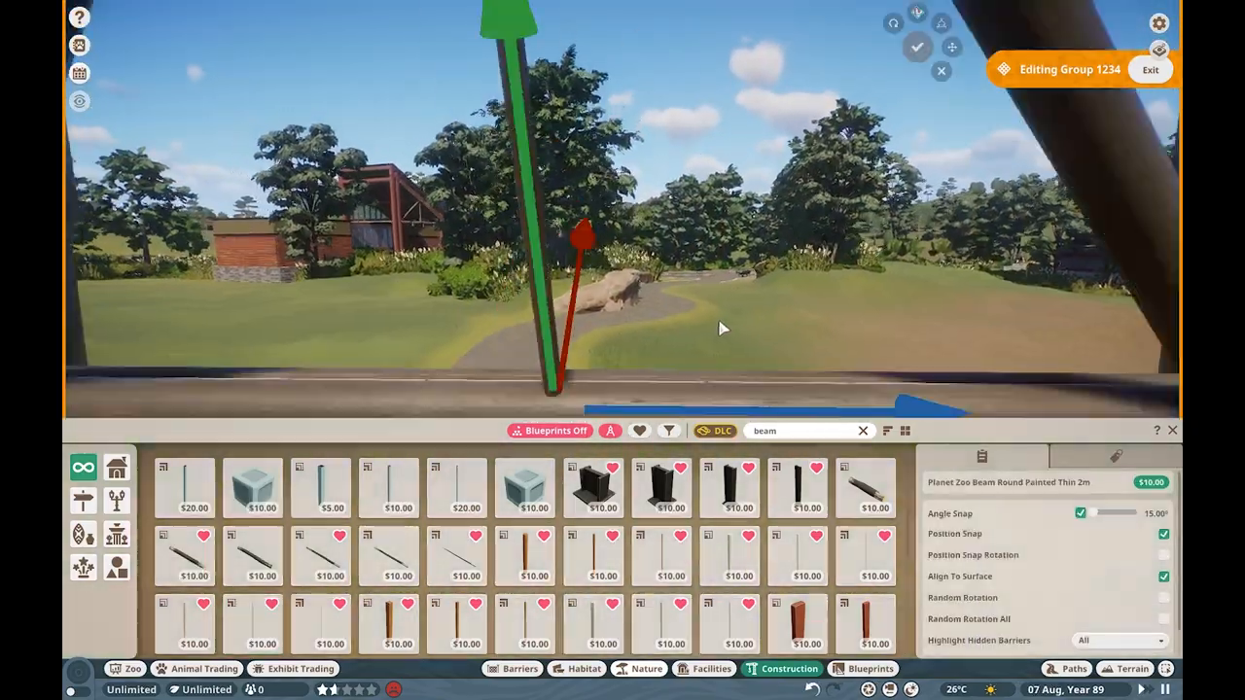
- Add a thin round beam and planted wood roof panels over the gatehouse gable
click(184, 622)
text(organic)
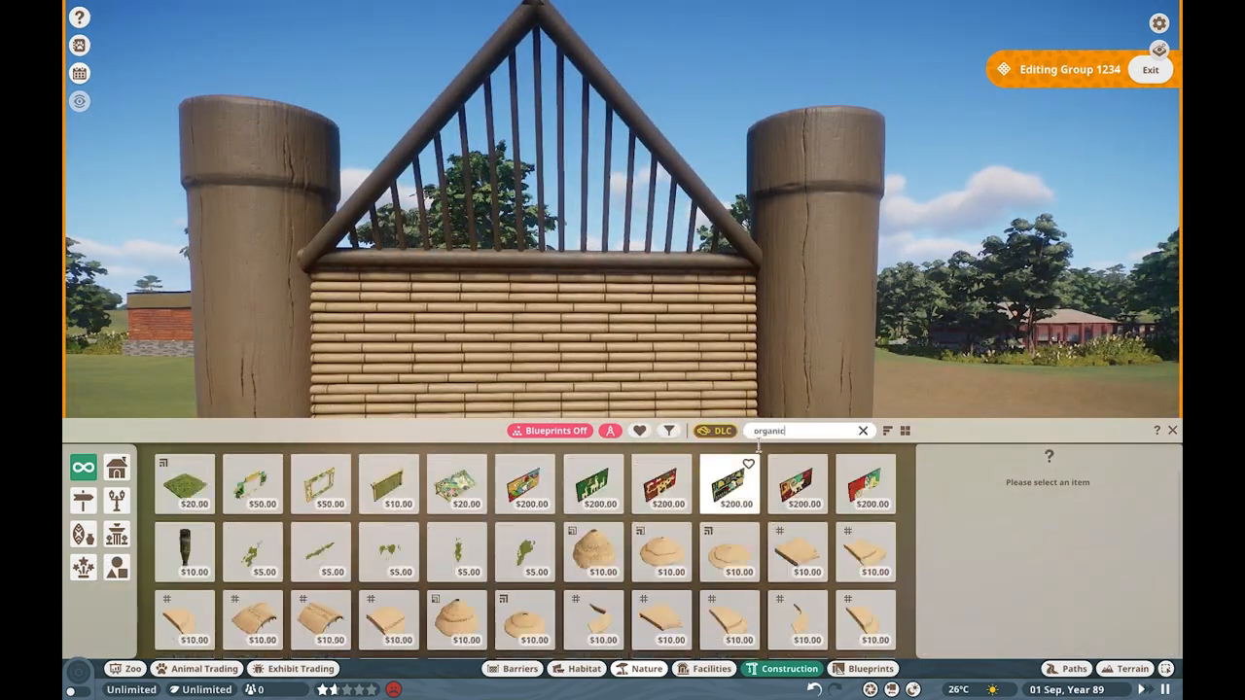
click(864, 539)
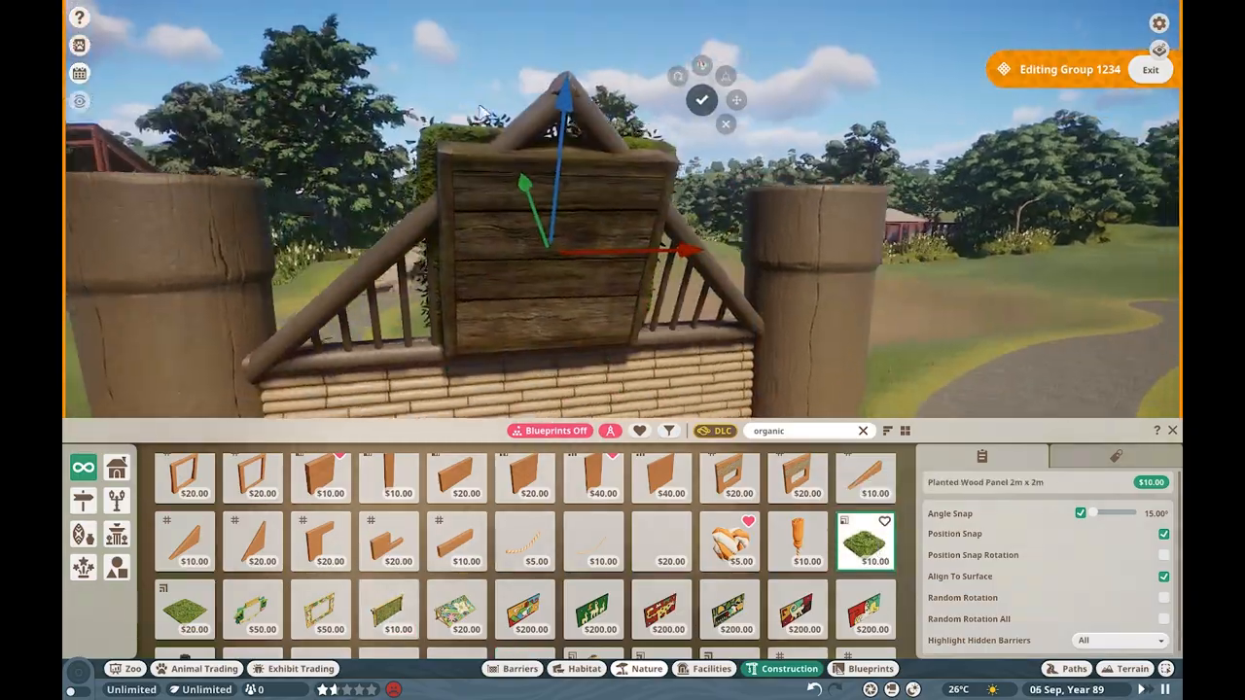
click(184, 608)
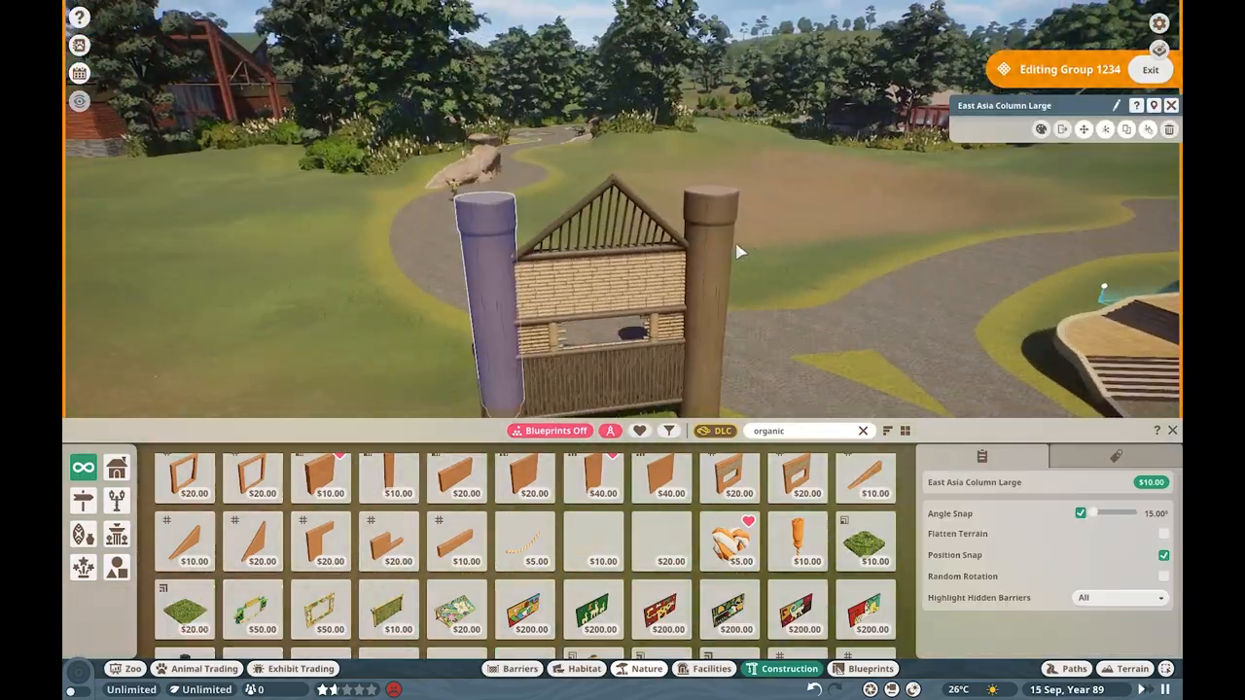
click(524, 477)
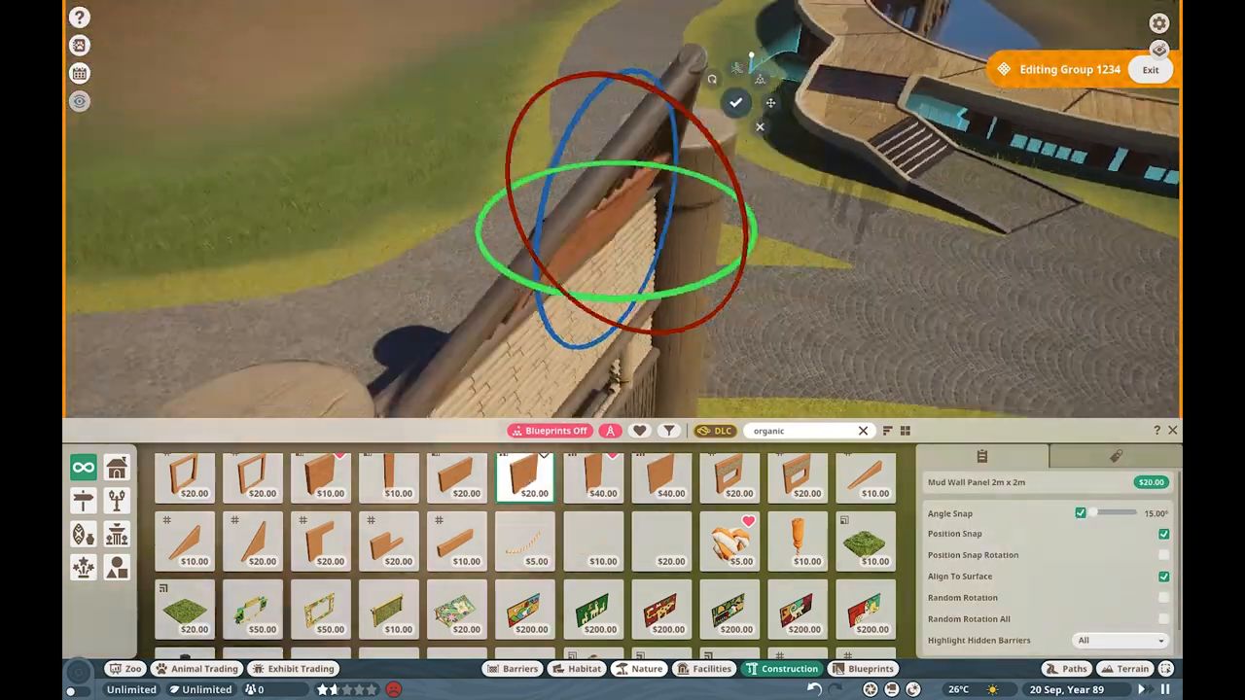
click(662, 478)
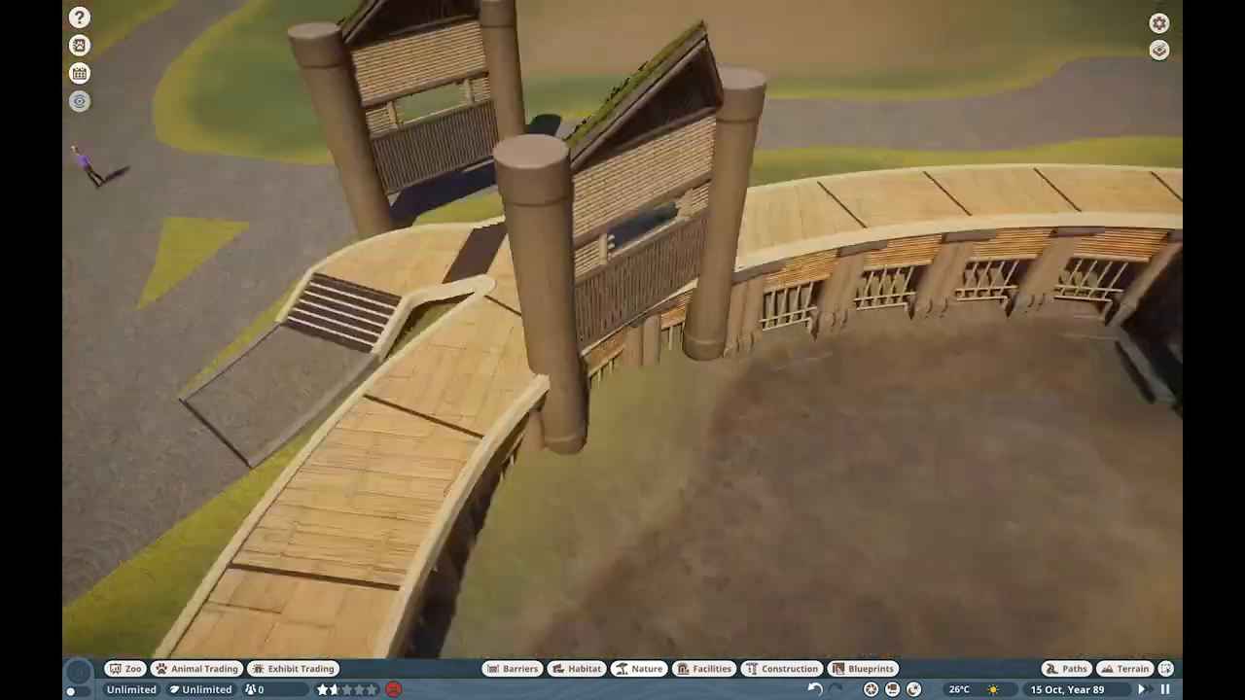
- Set a concrete fountain pedestal and rustic stone wall footing under the gatehouse
click(790, 668)
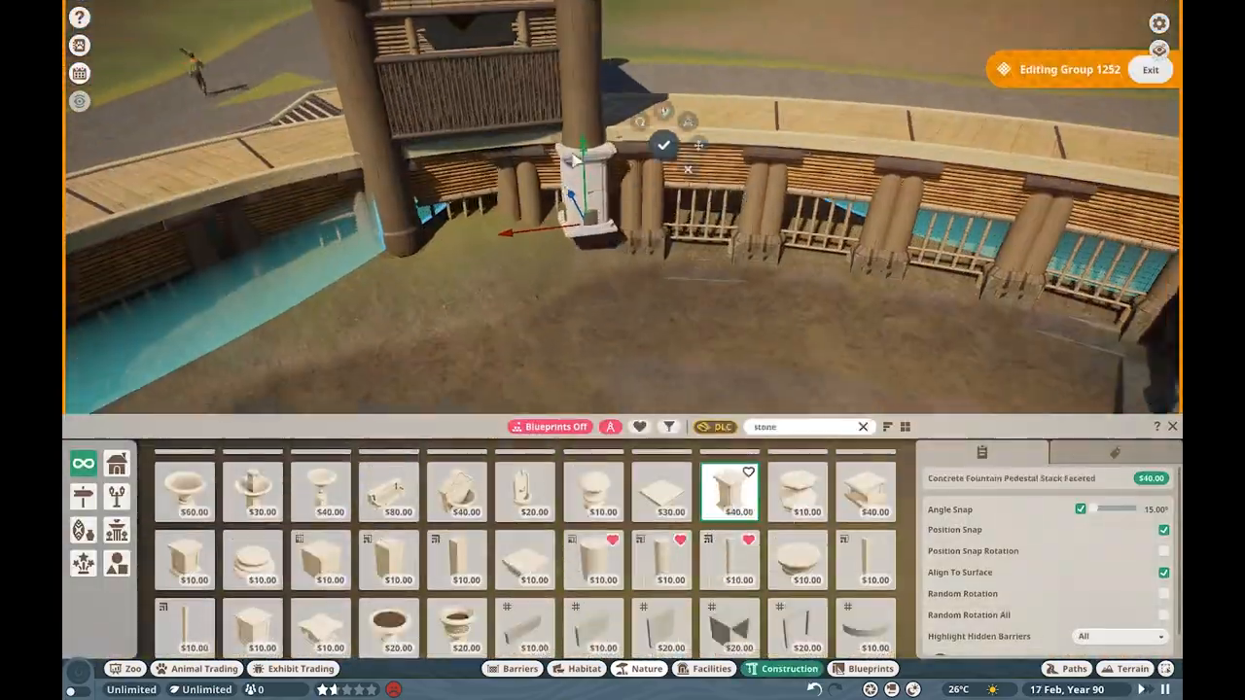
click(663, 145)
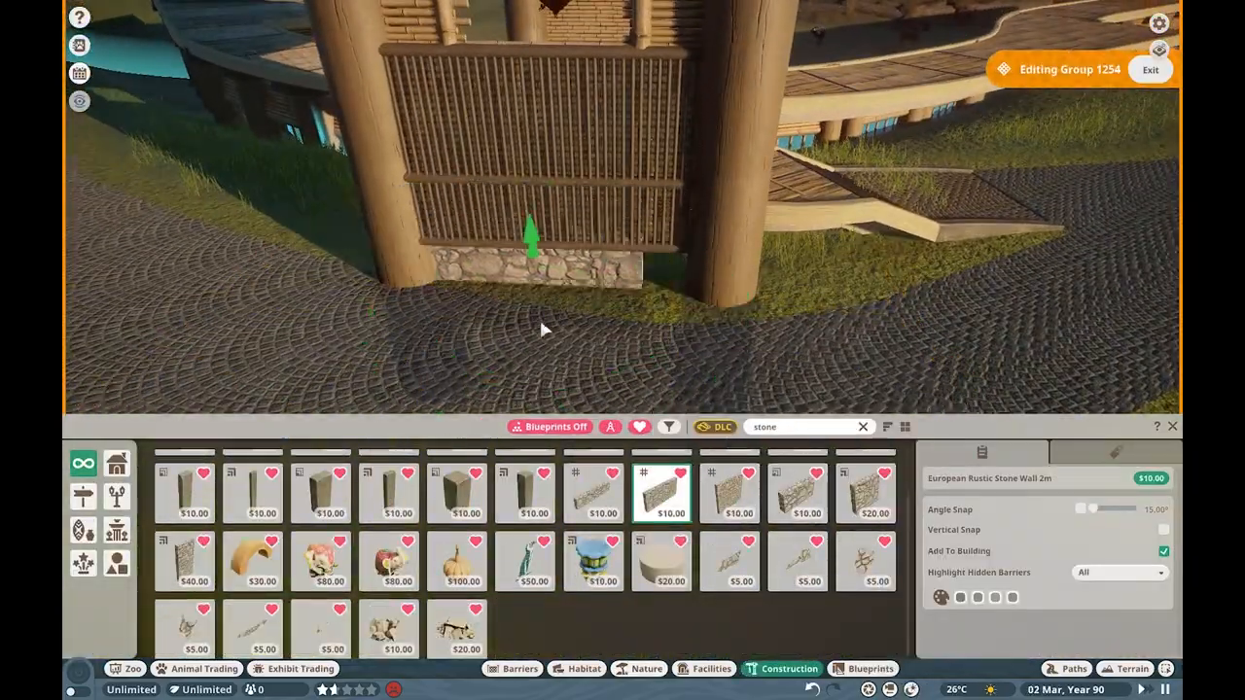
click(184, 561)
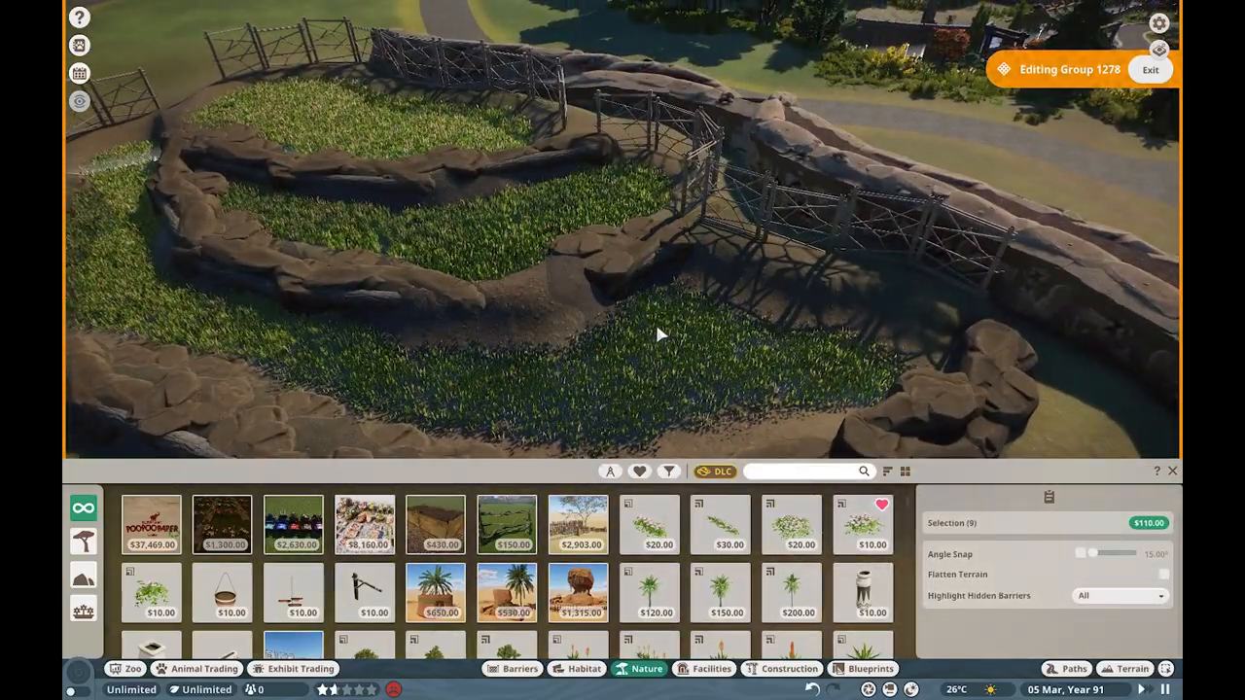
- Place stone base walls and patterned upper wall panels for the holding building
click(788, 668)
text(col)
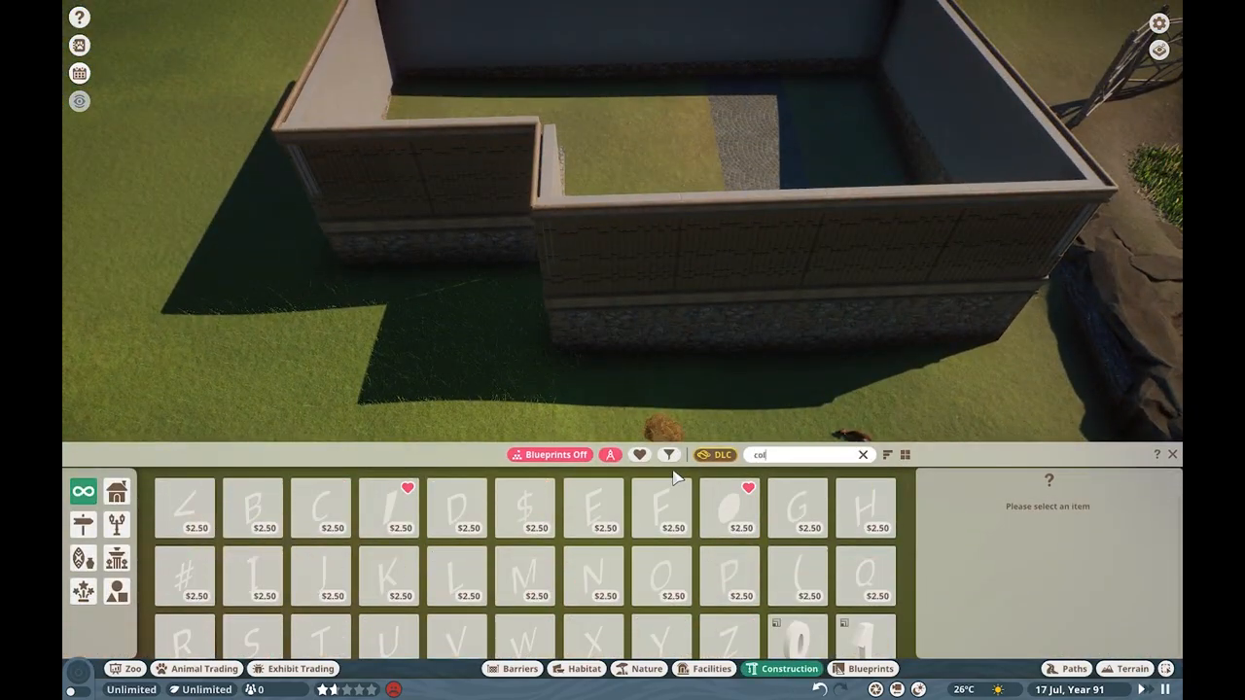
- Finish the holding building's walls and lay a scaled concrete slab along its side
click(729, 582)
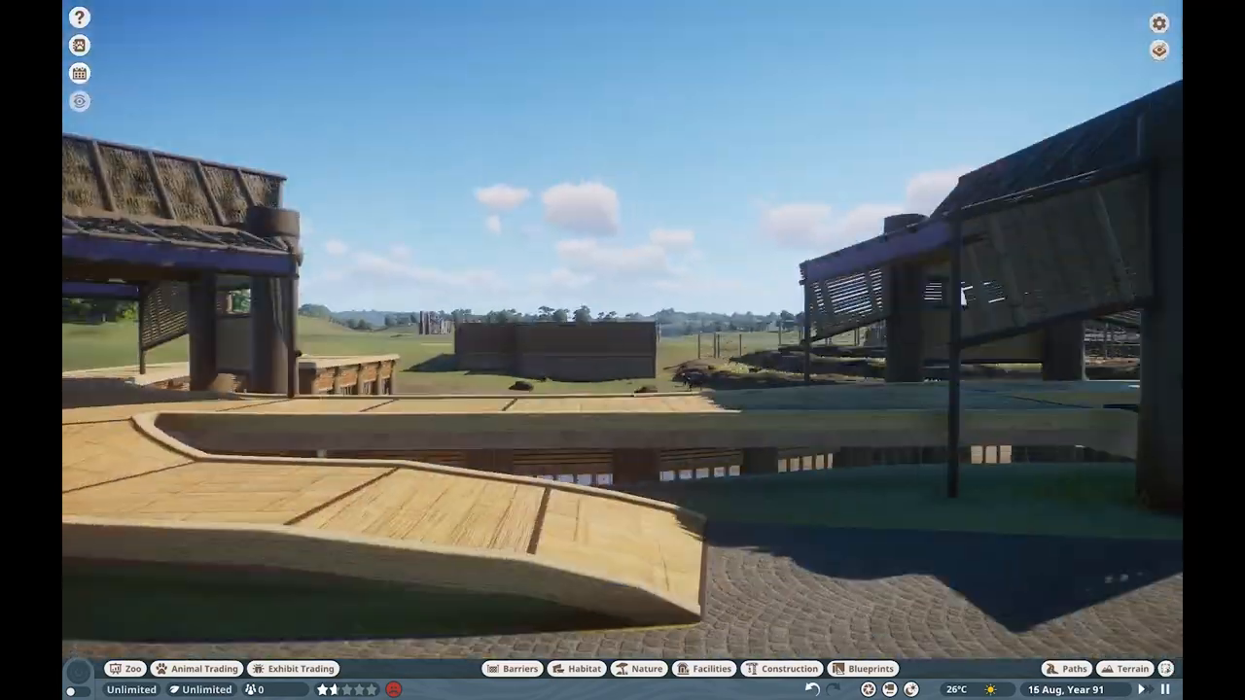
click(781, 668)
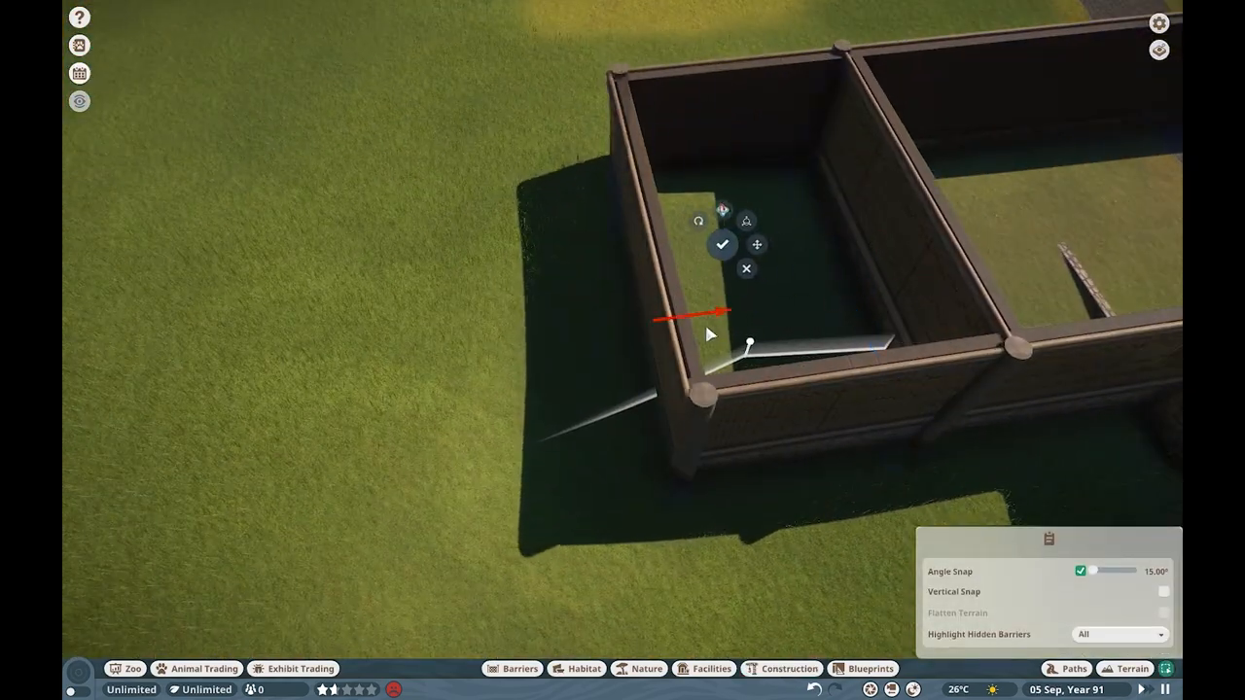
click(789, 668)
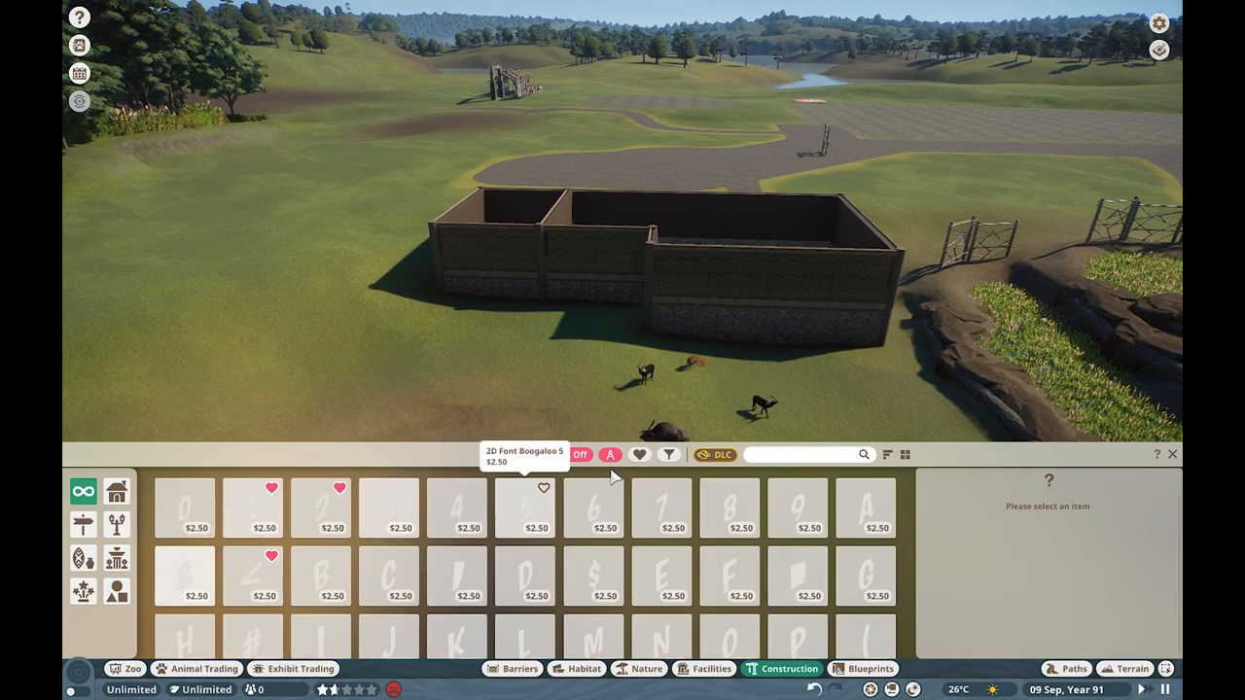
text(gate)
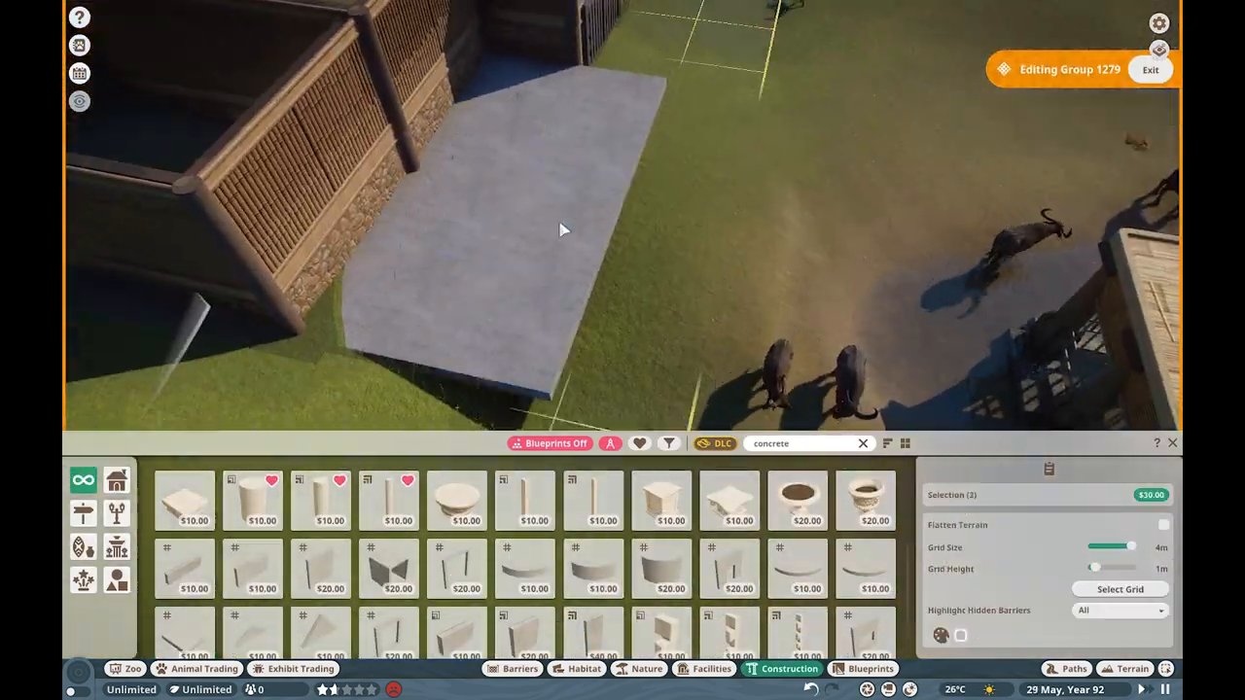
- Set the concrete pad, level the foundation ground, and run a wooden wall toward the boardwalk
click(1131, 668)
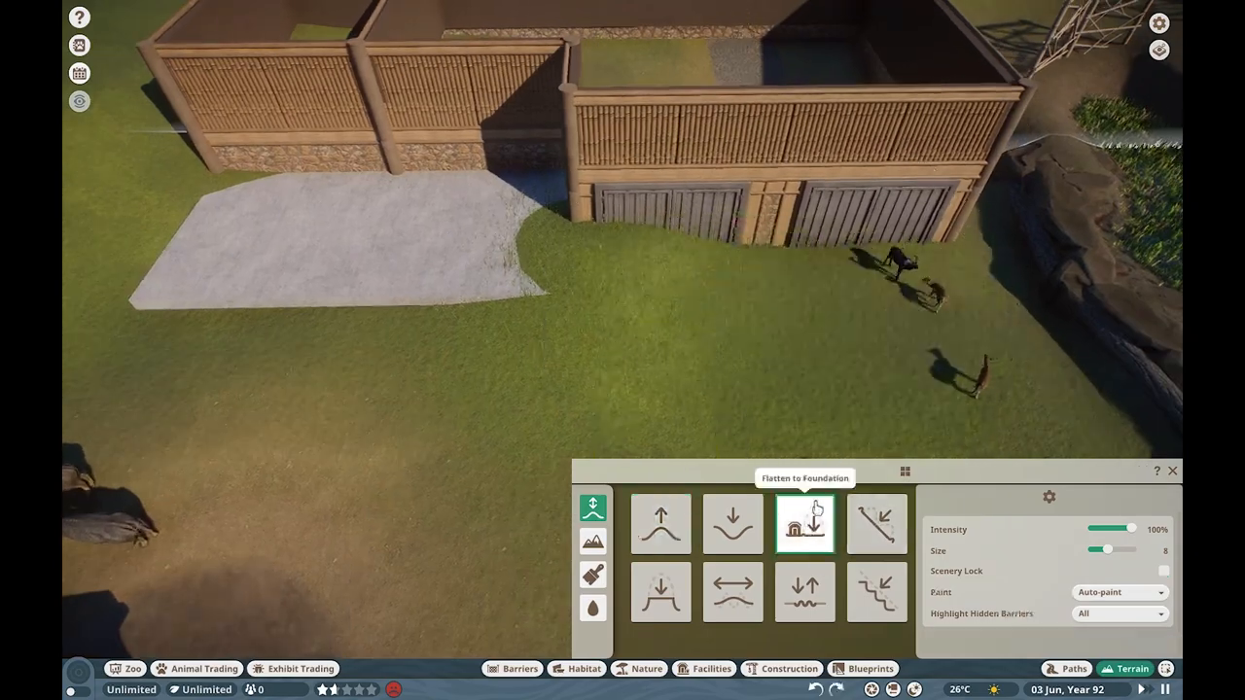
click(584, 669)
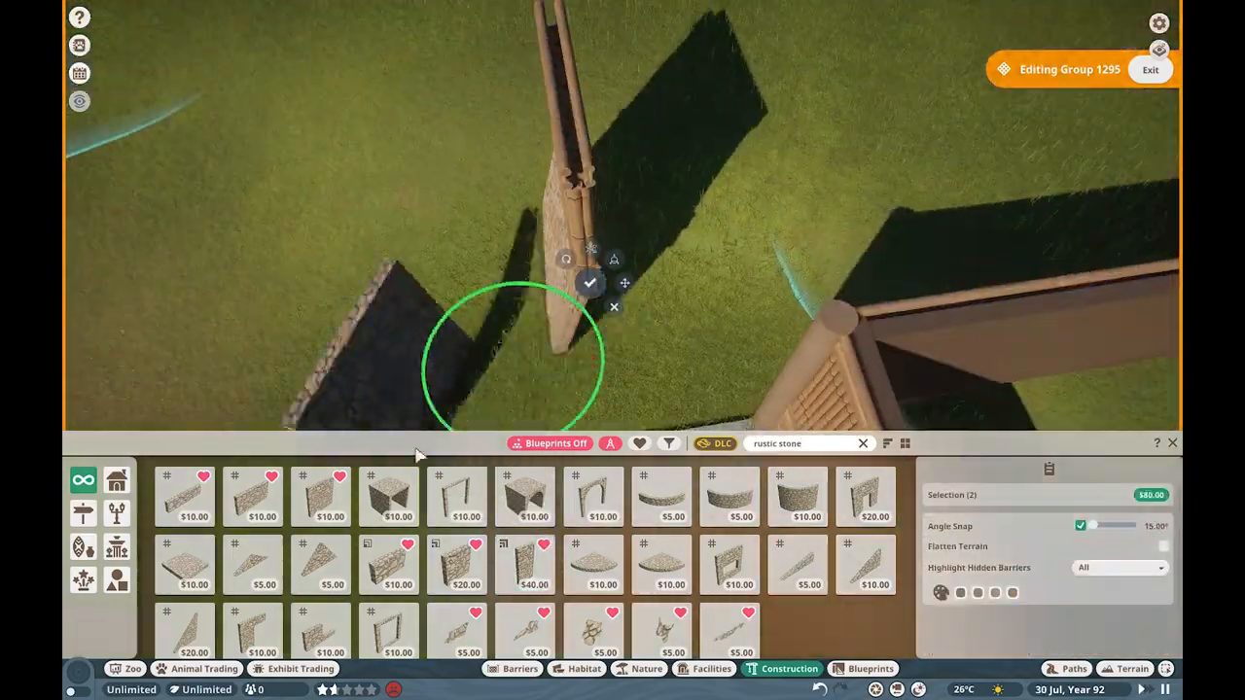
click(591, 283)
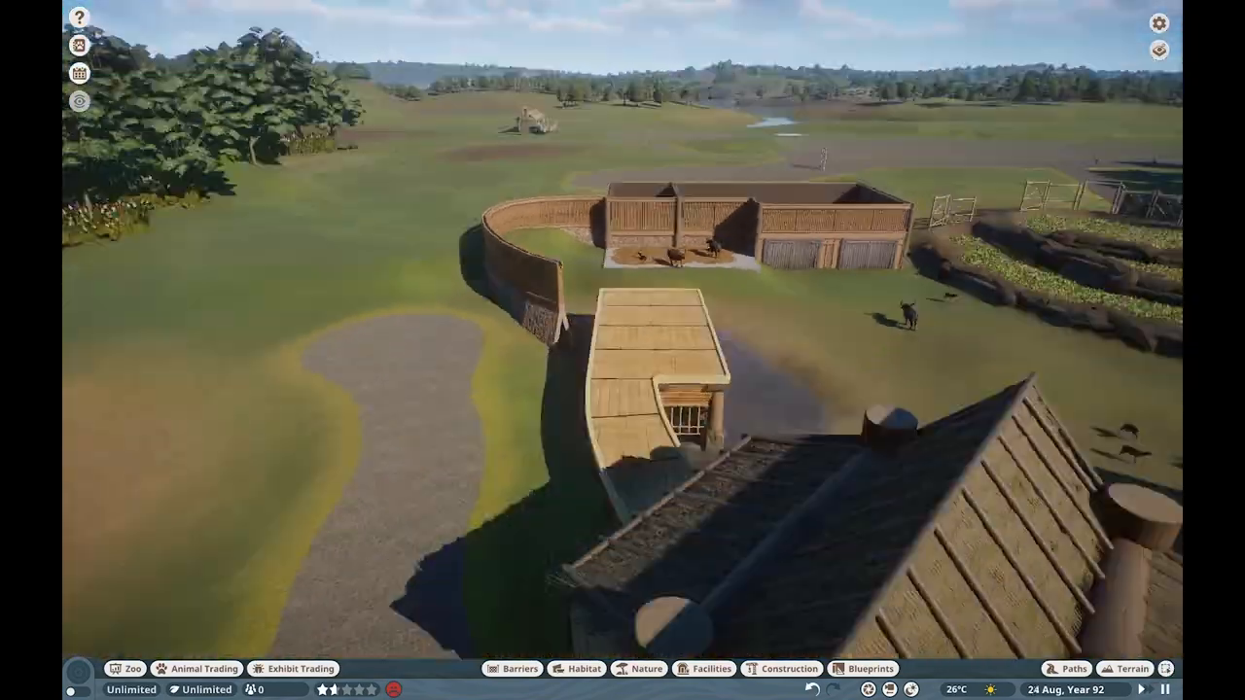
click(780, 668)
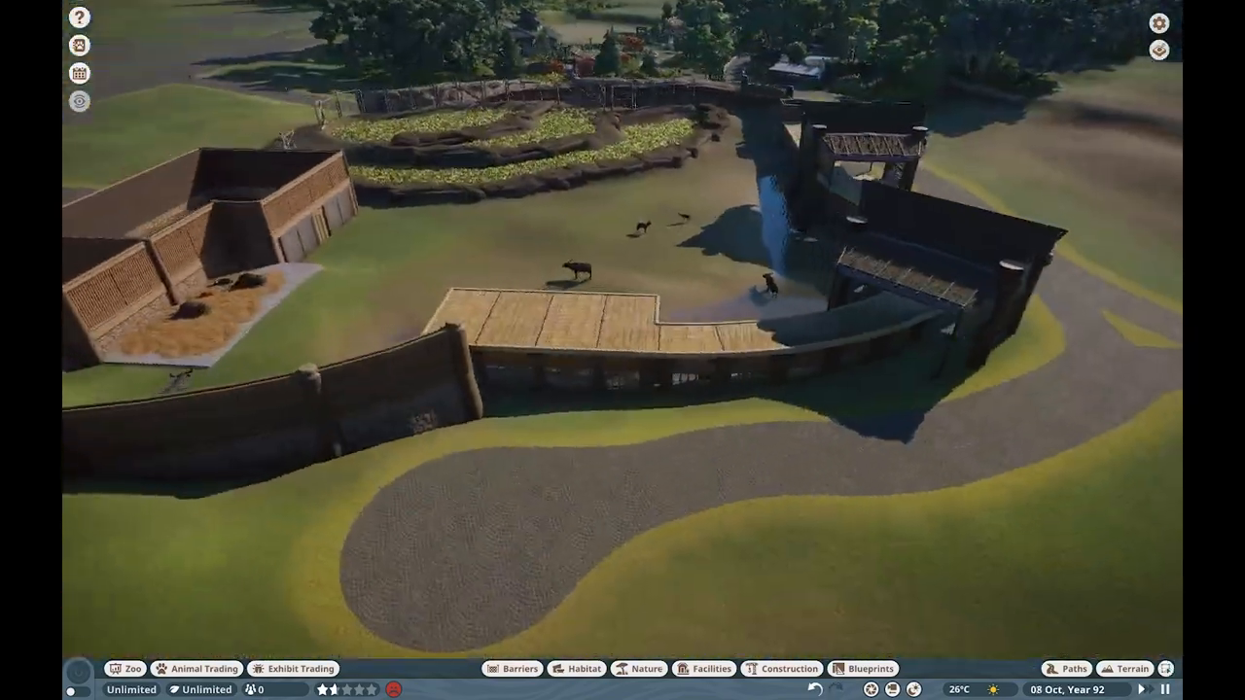
- Choose a Painted Clay Roof piece from the building parts catalogue for the holding building
click(789, 669)
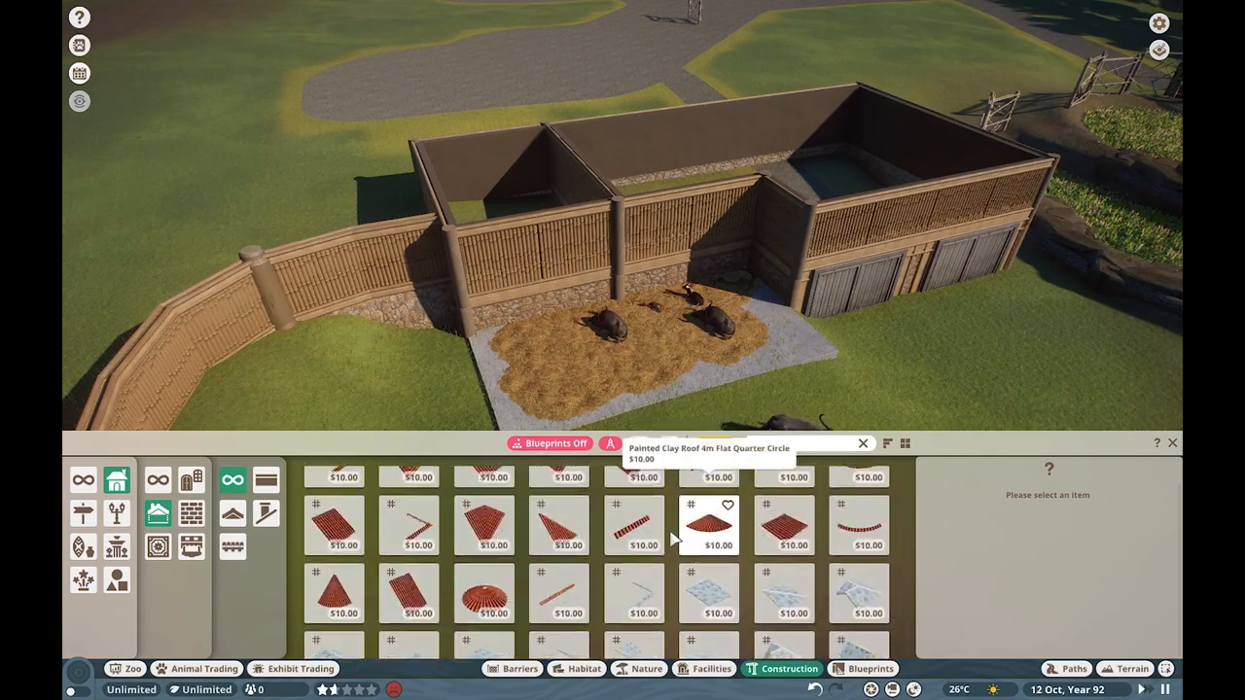
click(717, 525)
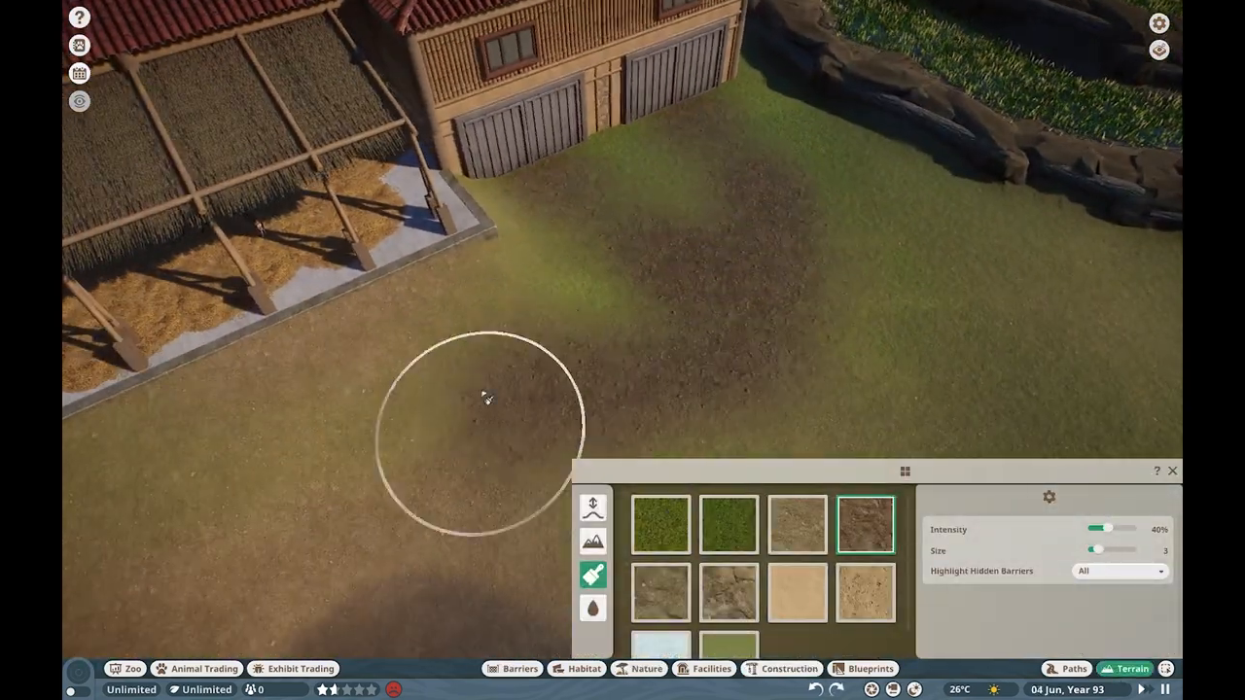
- Paint bare dirt onto the ground beside the holding building
click(639, 668)
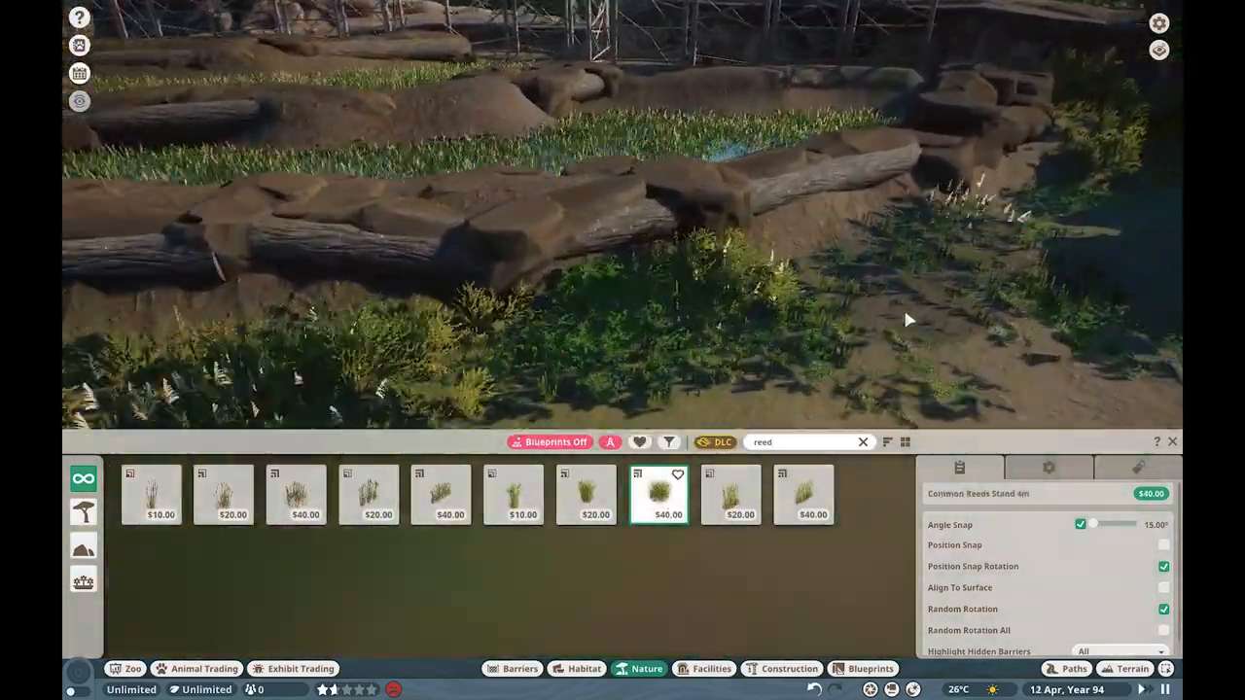
- Plant cattail reed stands by the rock terraces, along the fence base, and at the water's edge
click(585, 495)
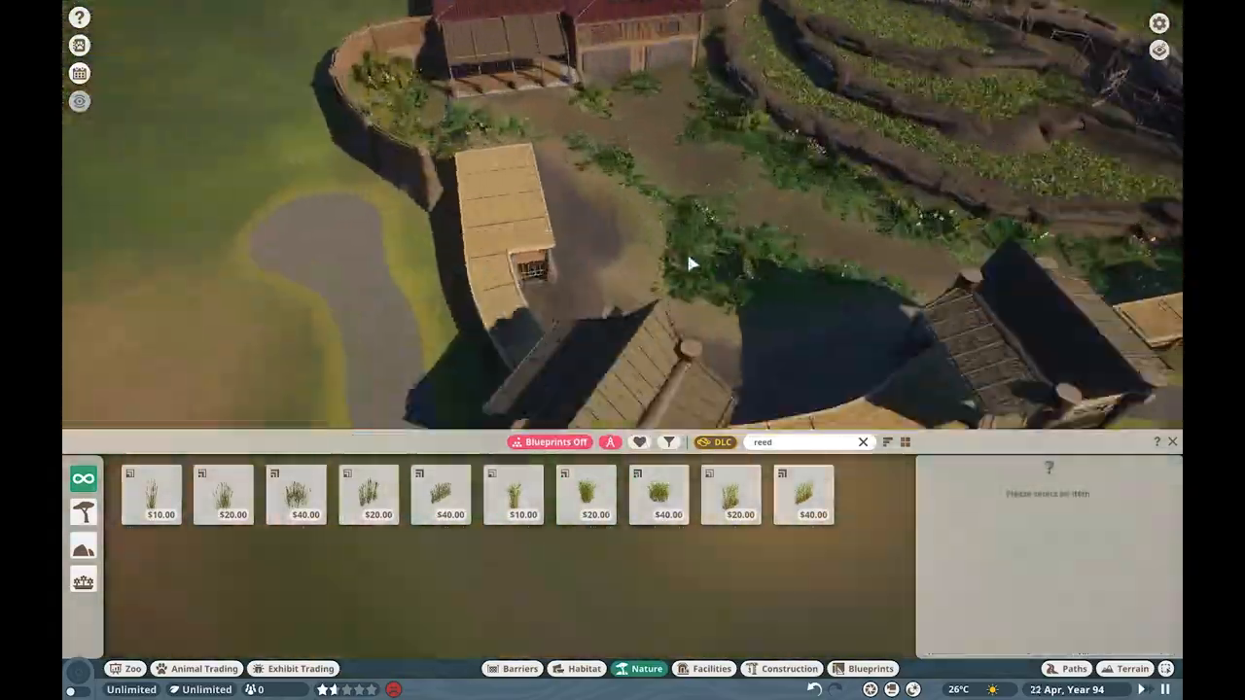
click(222, 494)
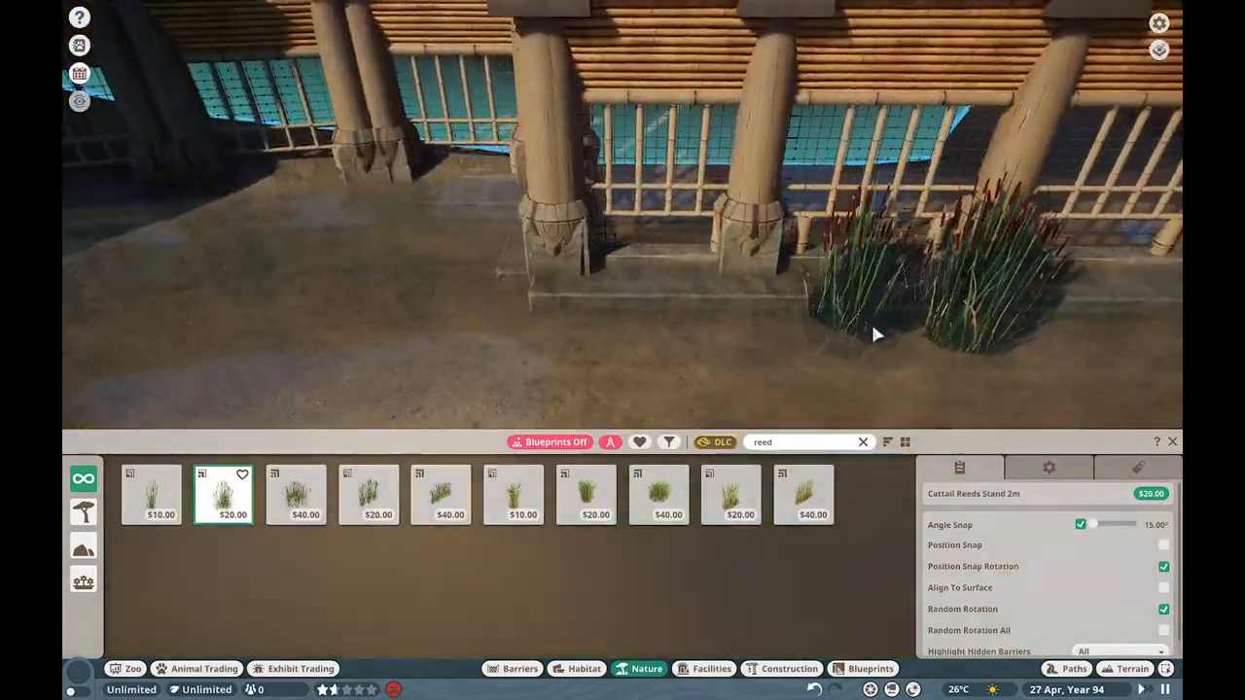
click(294, 494)
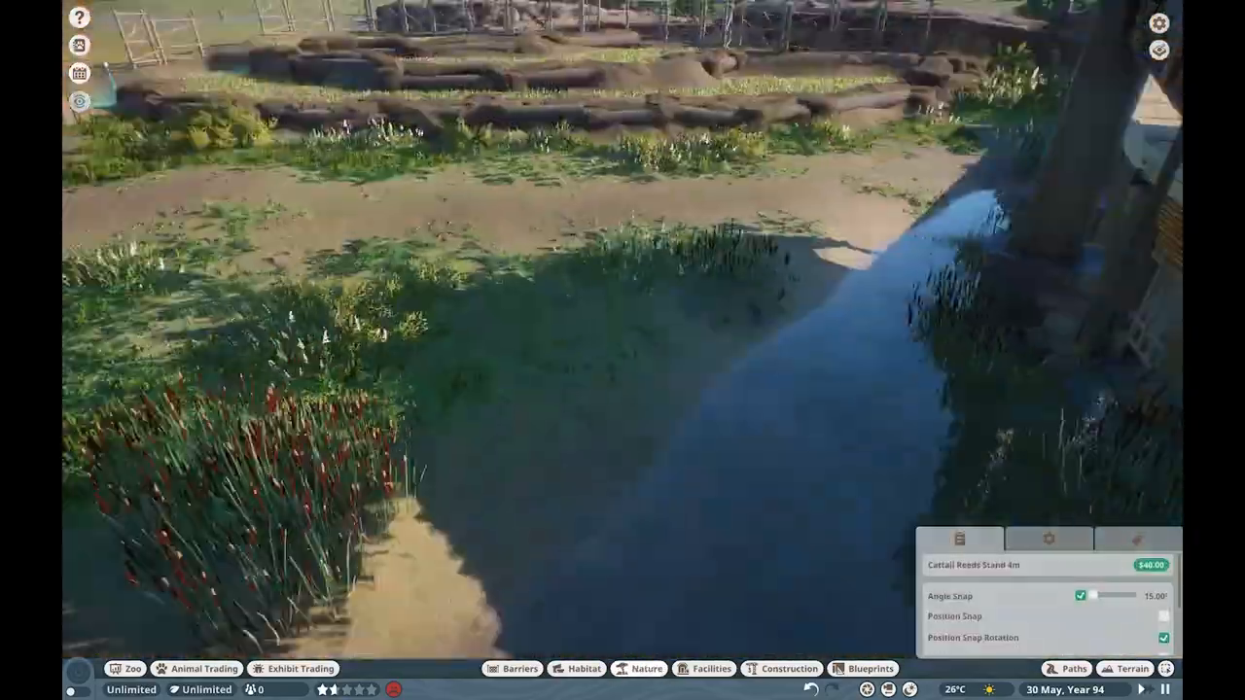
click(513, 668)
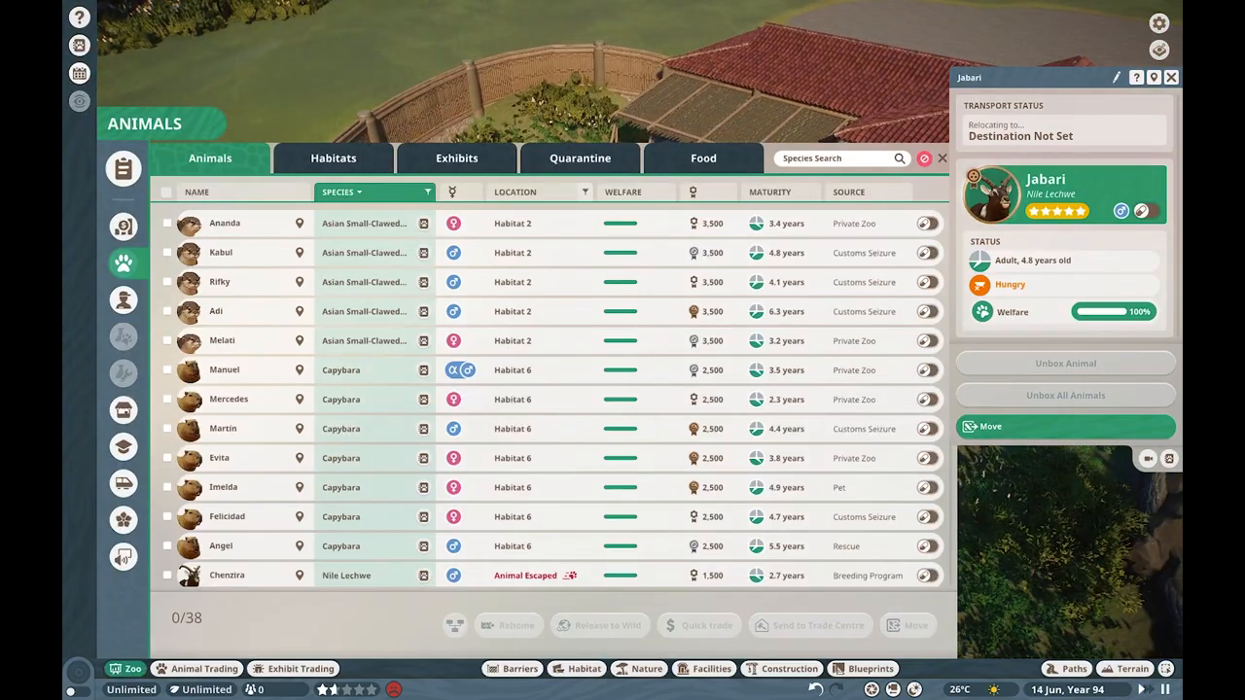
- Dismiss the Animals roster window
click(1065, 426)
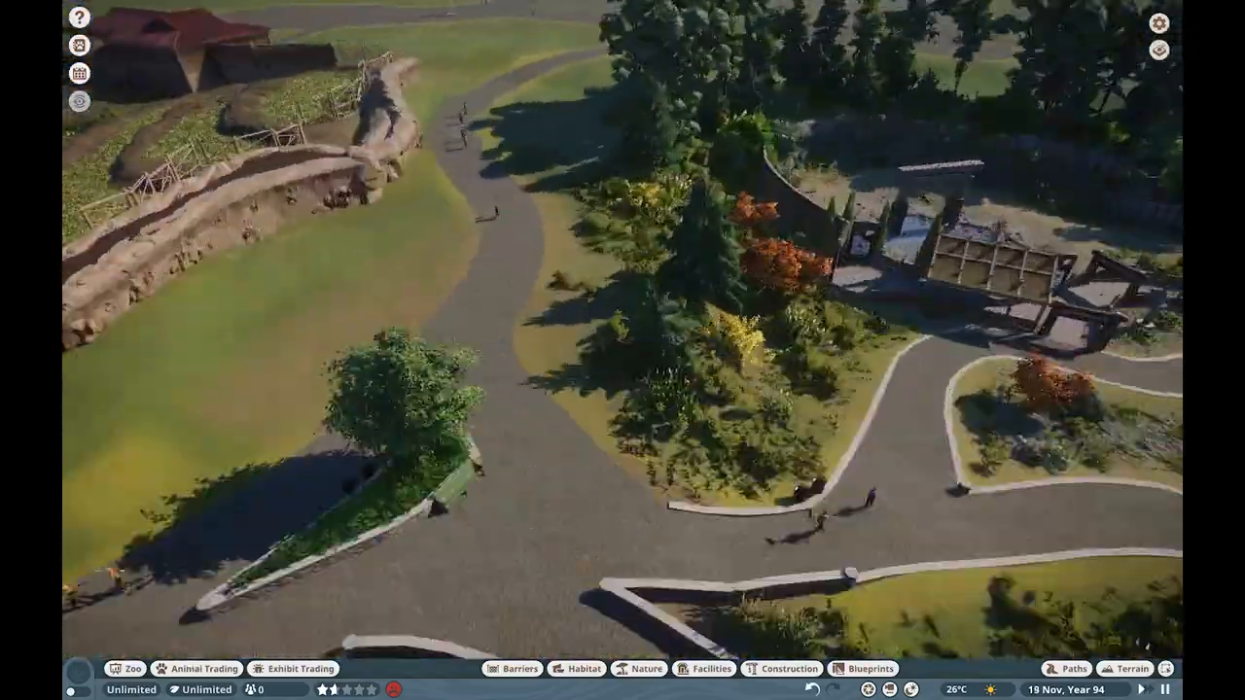
- Enter edit mode for scenery group 667 and place shrubs around the rock outcrops
click(645, 668)
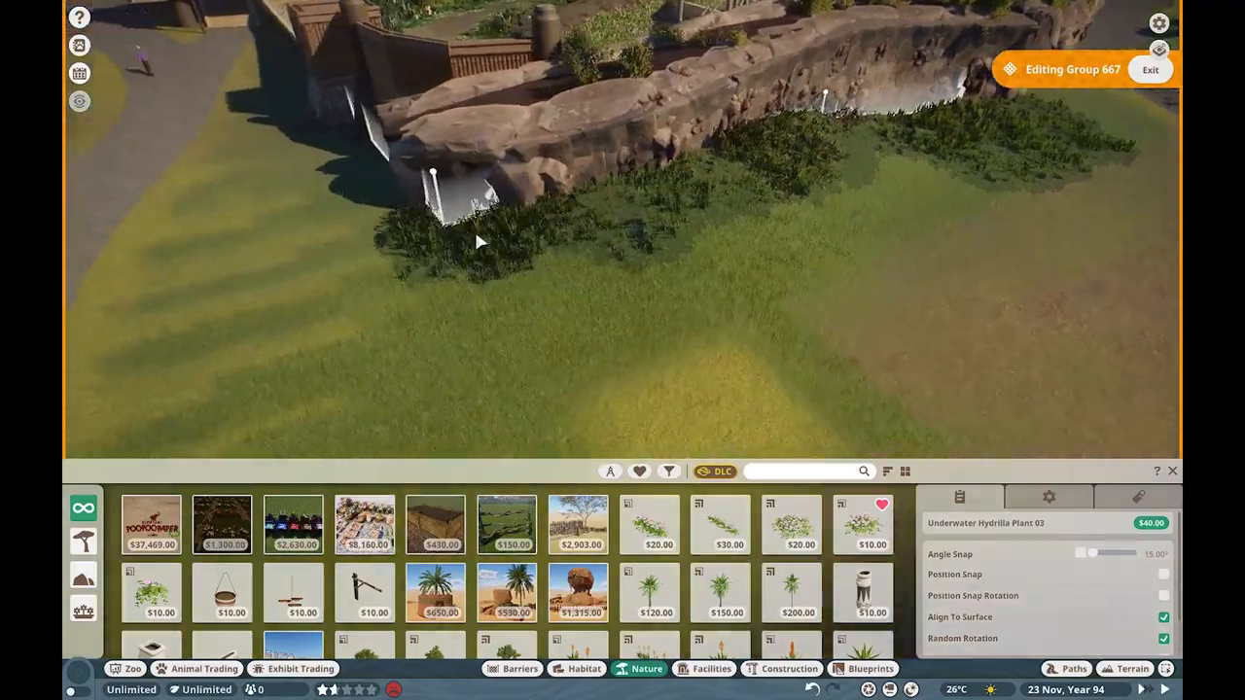
mouse_move(622, 141)
text(poly)
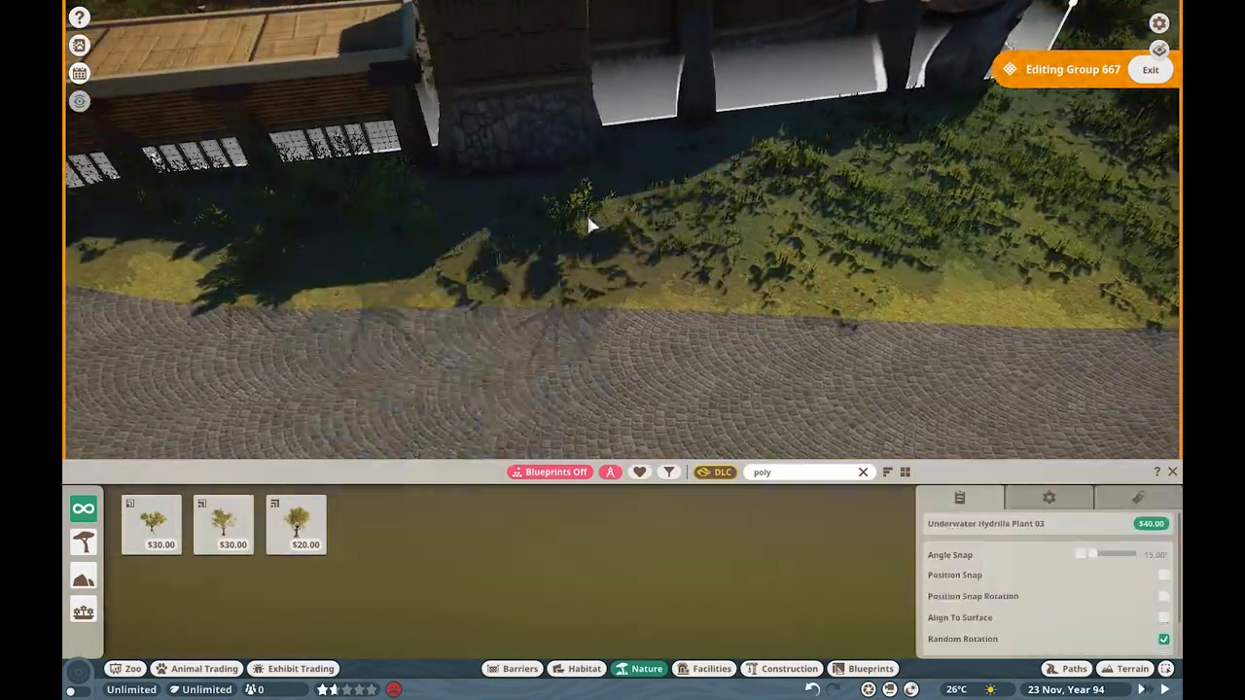
click(1132, 668)
text(bamb)
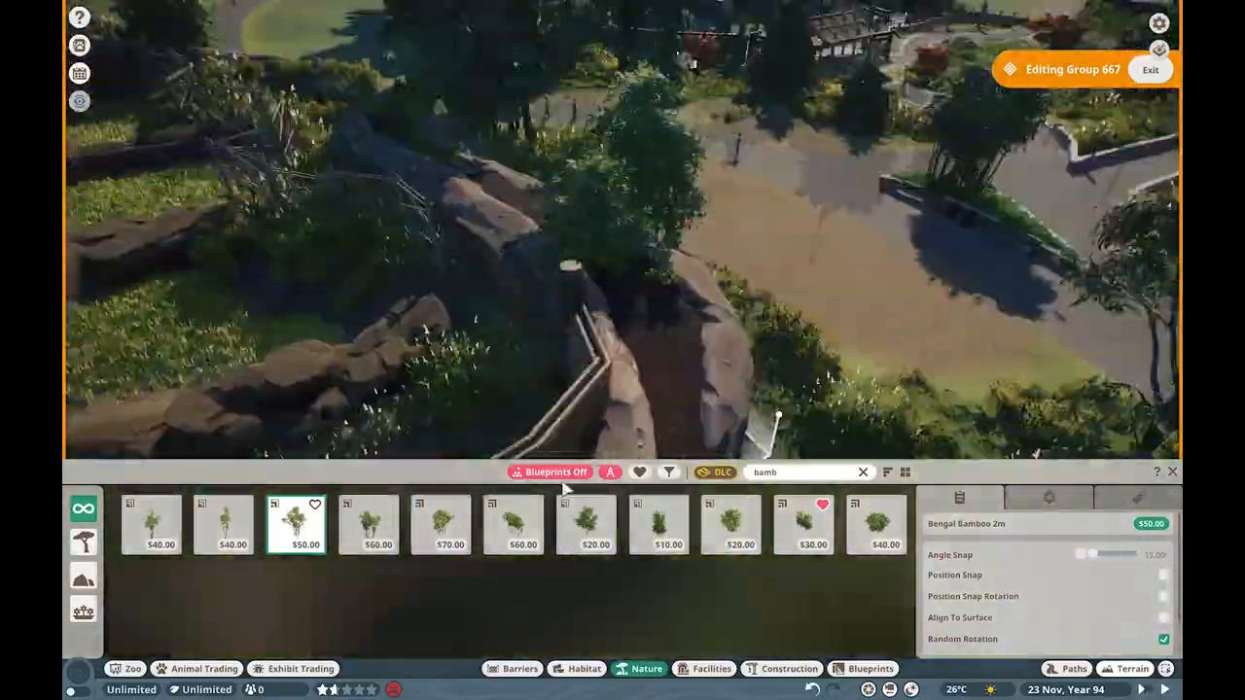
- Place bamboo plants among the rocks around the thatched viewing gallery
click(730, 525)
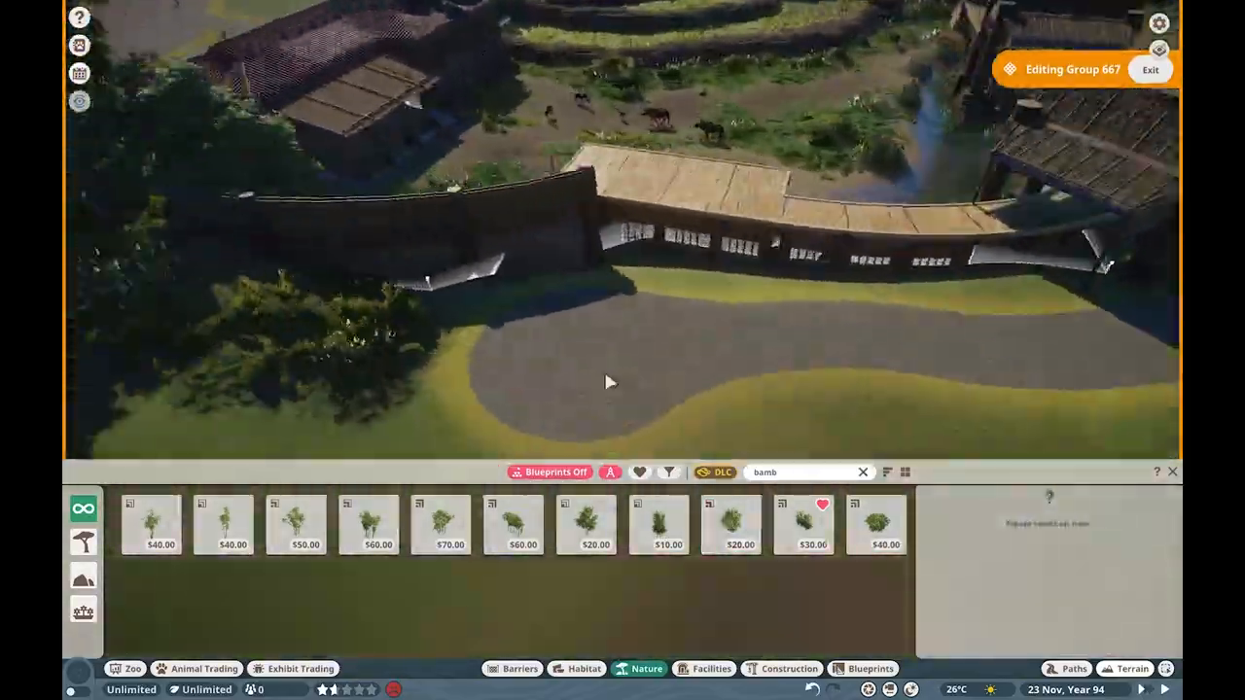
click(368, 524)
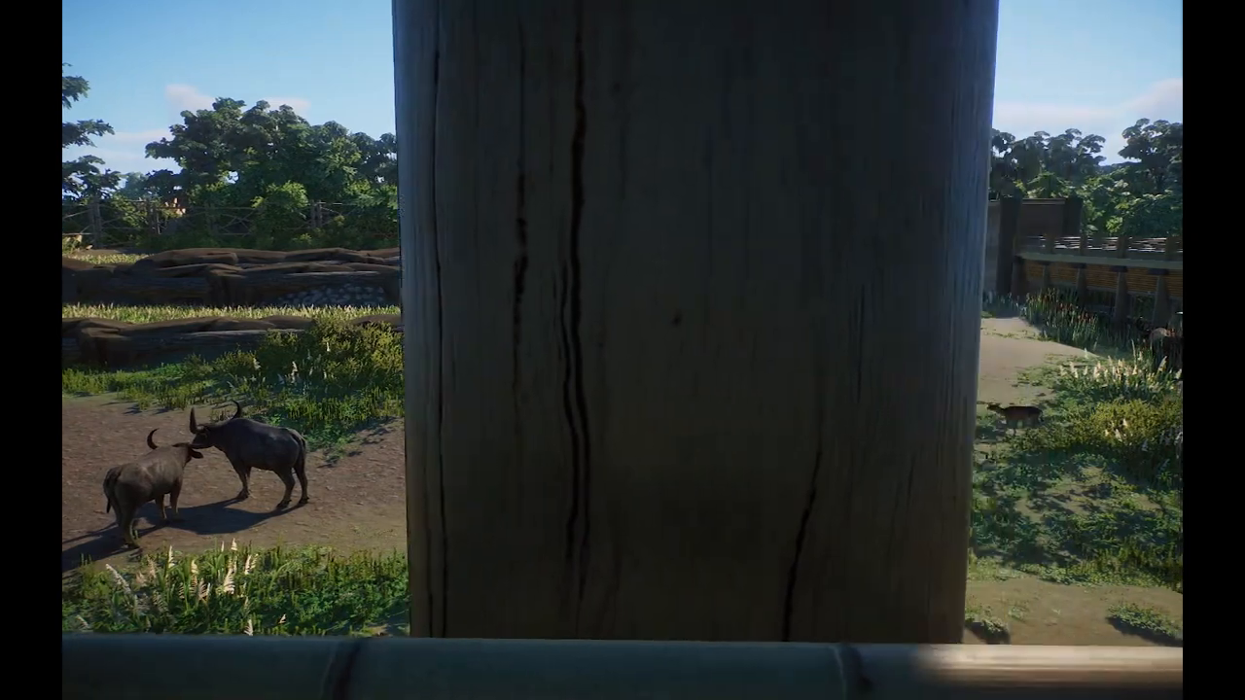
mouse_move(623, 350)
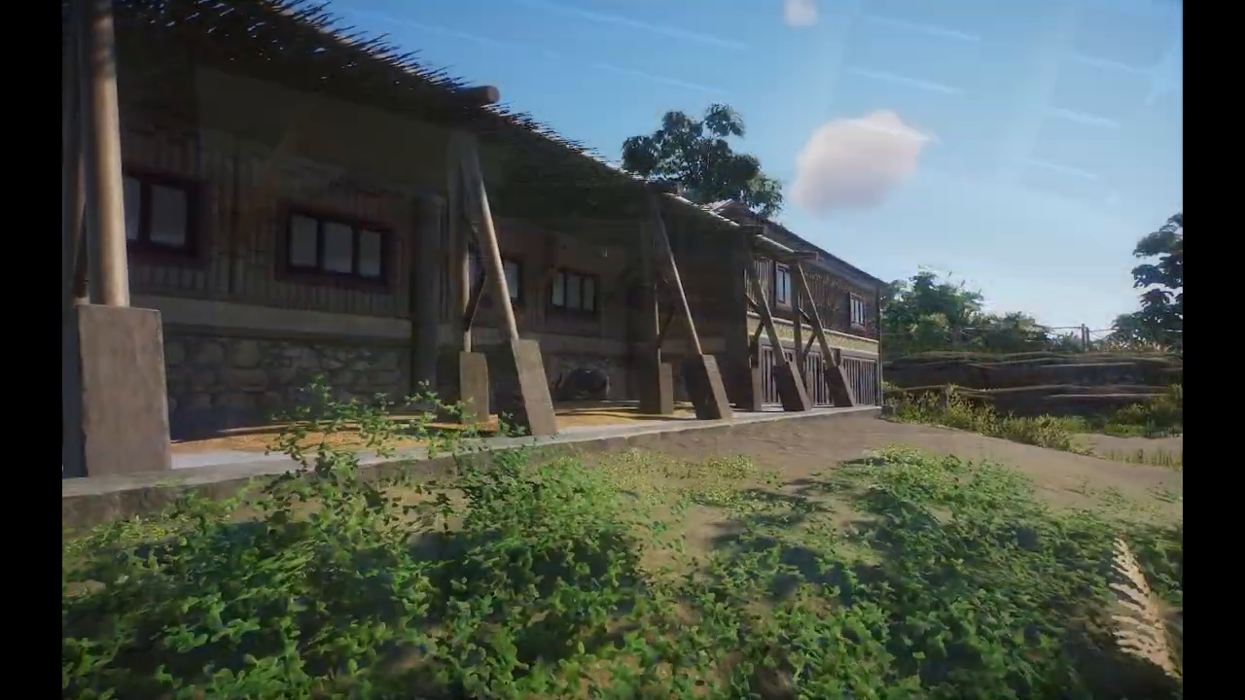
mouse_move(623, 350)
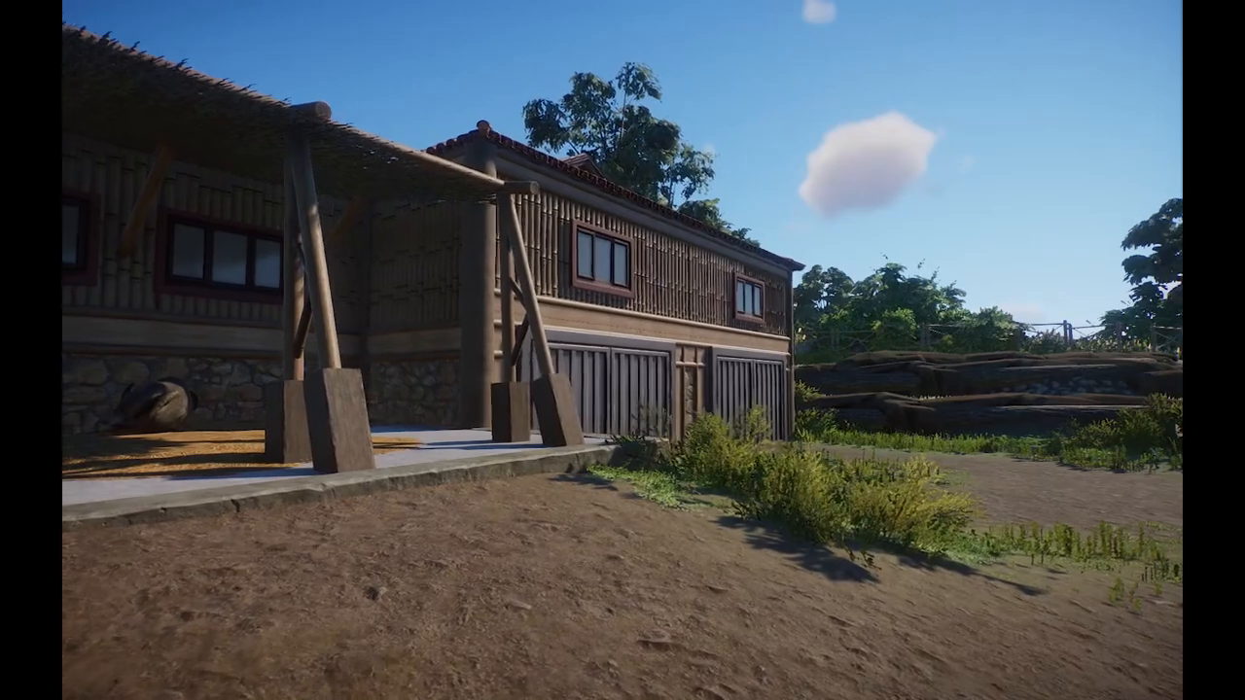
mouse_move(623, 350)
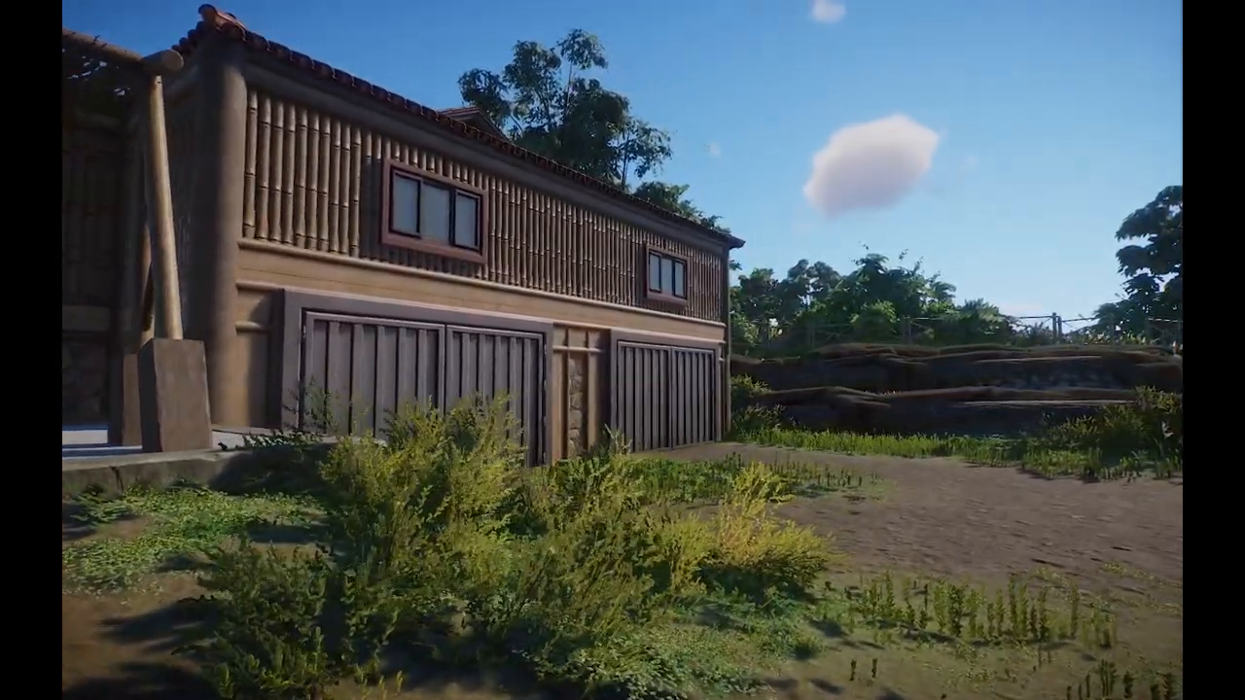